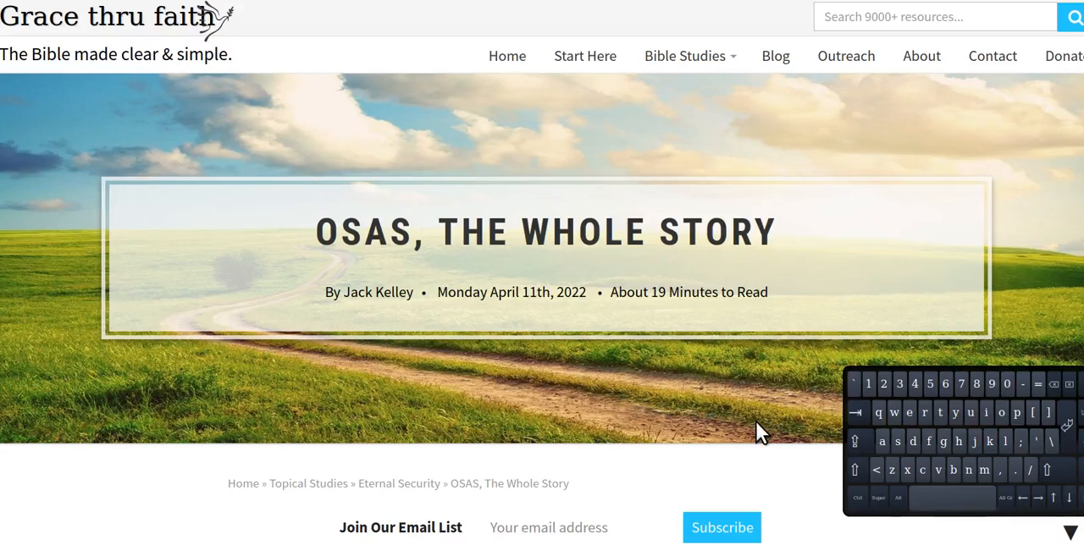
{"action": "mouse_move", "coordinate": [383, 254]}
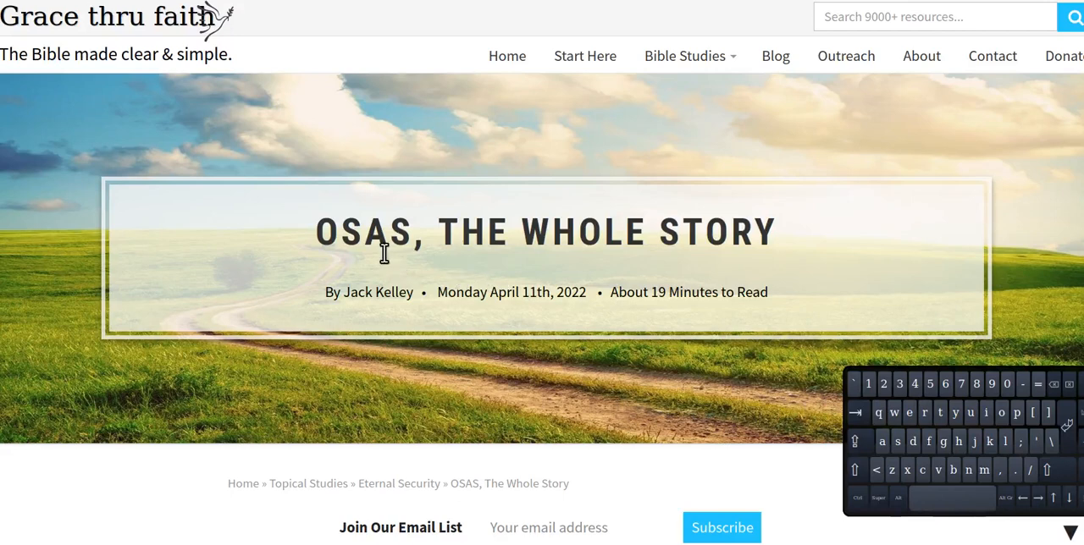
{"action": "mouse_move", "coordinate": [718, 275]}
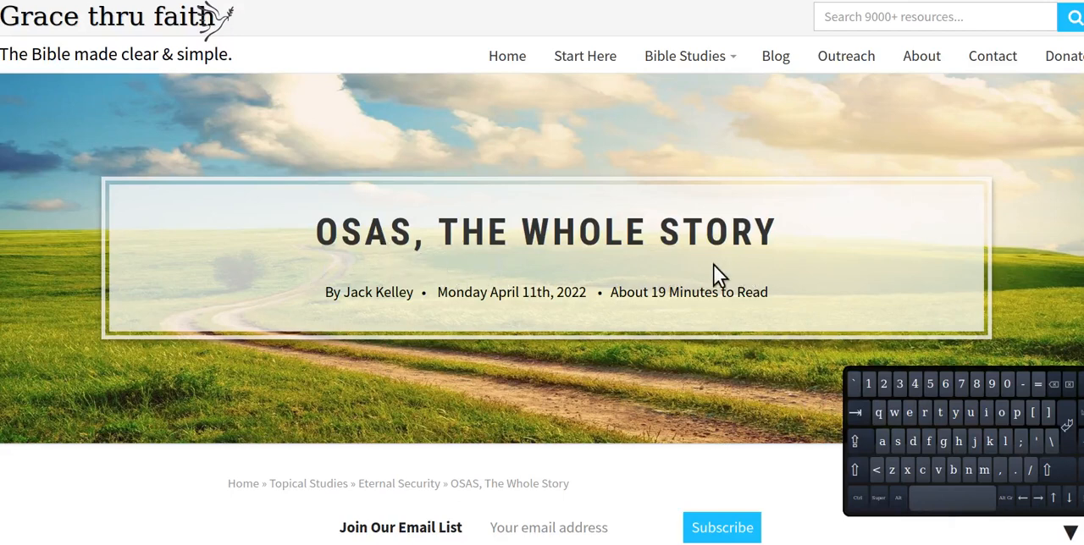
{"action": "mouse_move", "coordinate": [379, 278]}
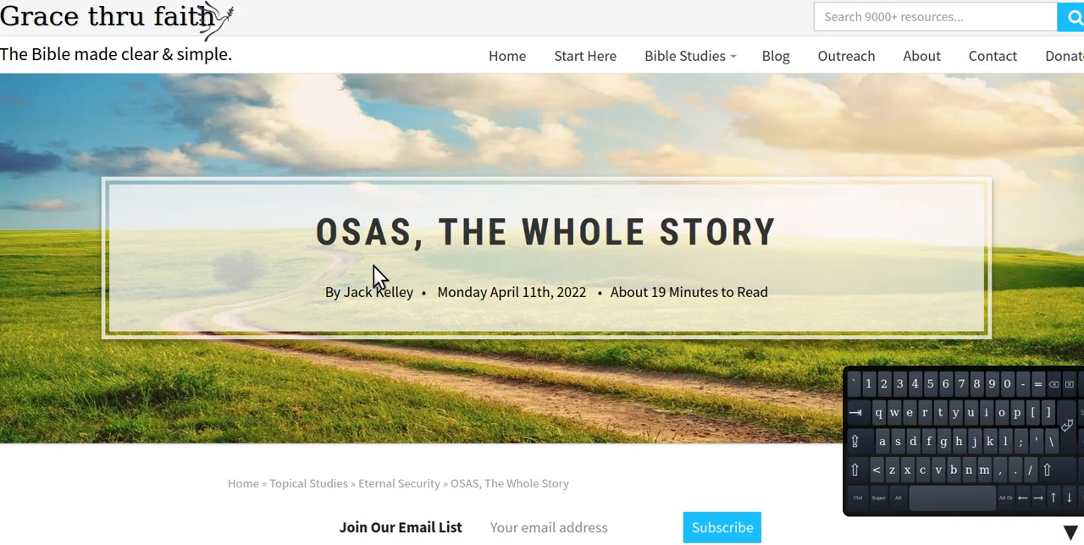
{"action": "mouse_move", "coordinate": [627, 288]}
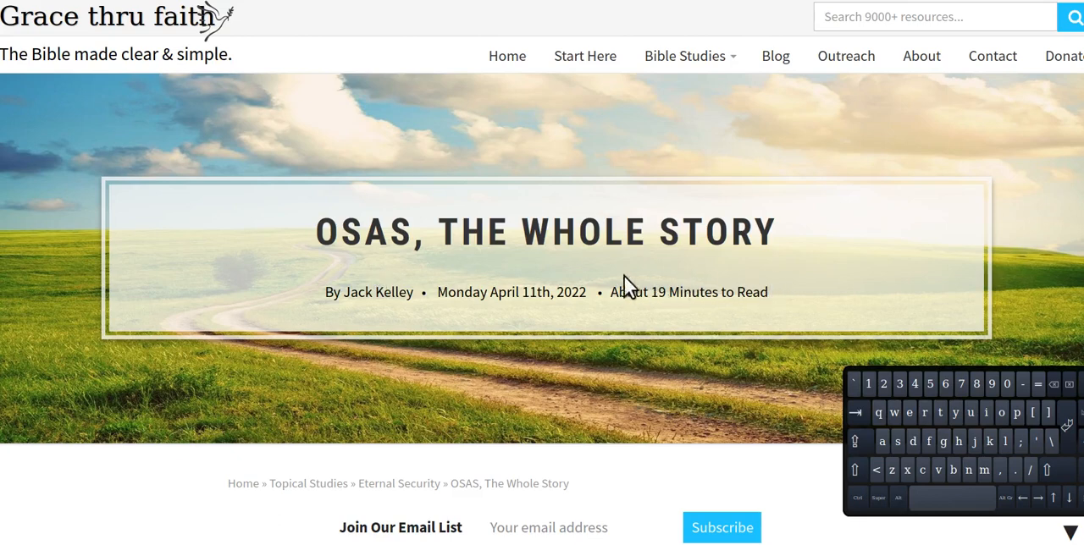
{"action": "mouse_move", "coordinate": [694, 287]}
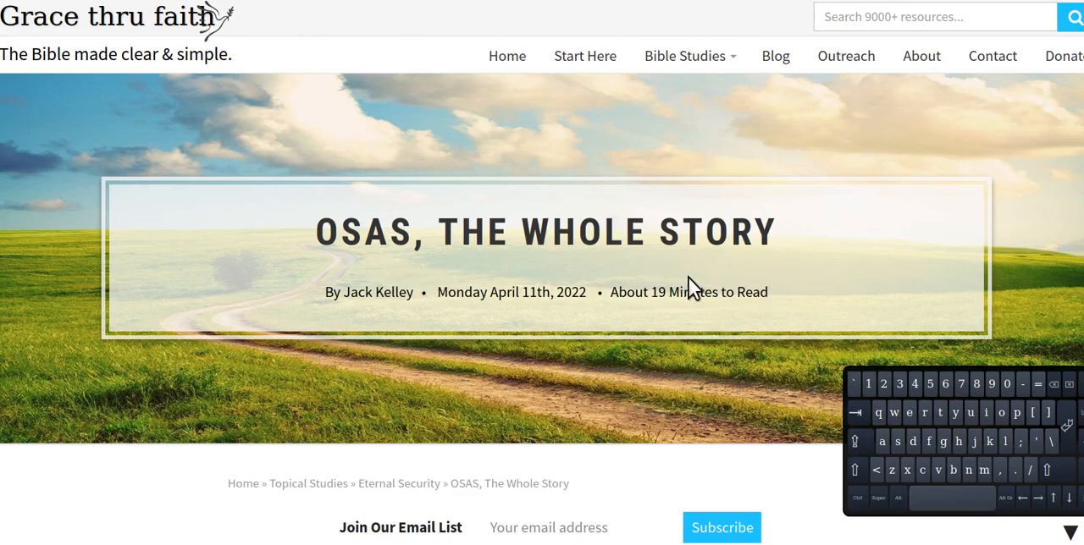
{"action": "mouse_move", "coordinate": [511, 275]}
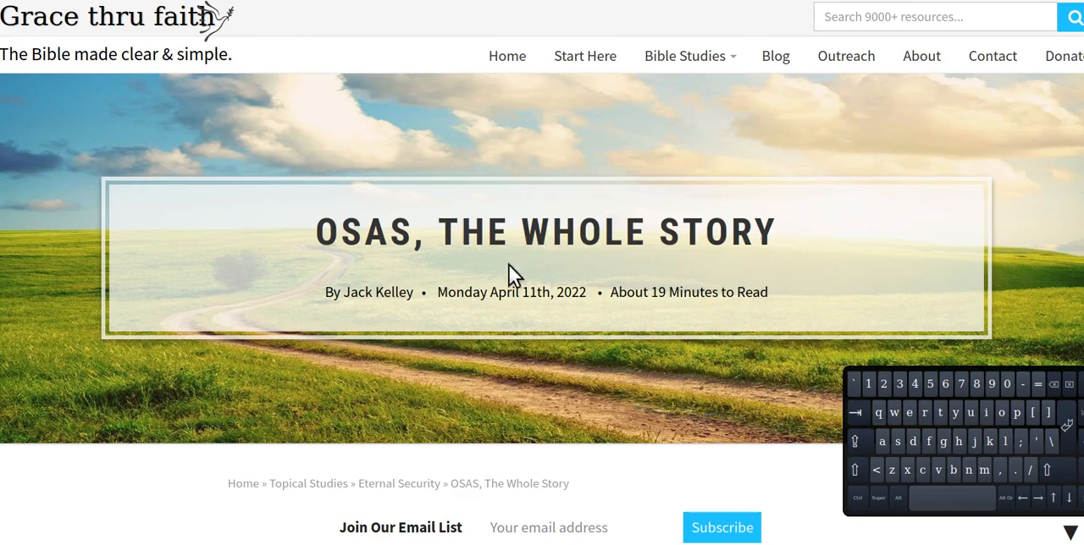
{"action": "mouse_move", "coordinate": [361, 254]}
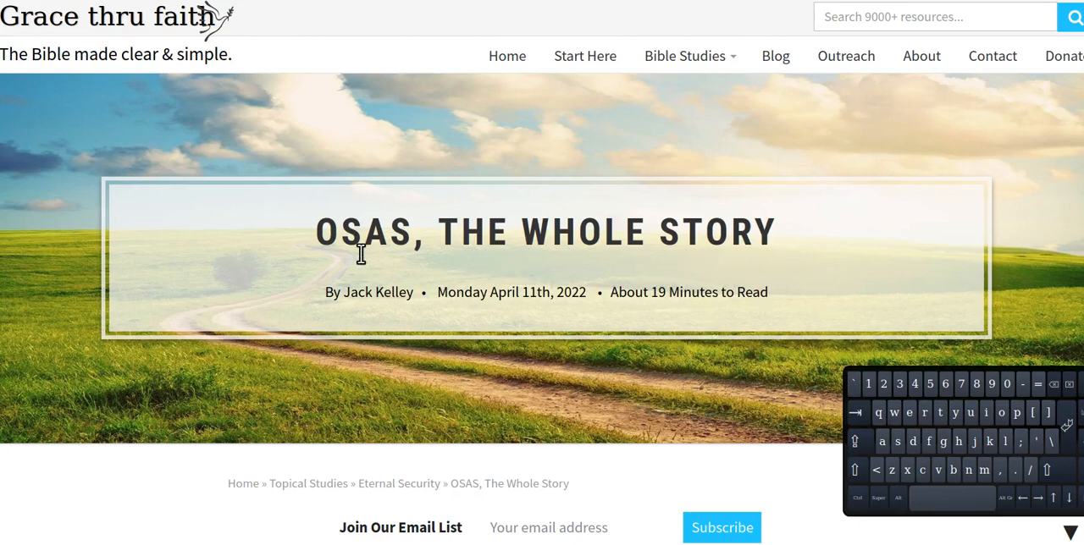
{"action": "mouse_move", "coordinate": [724, 283]}
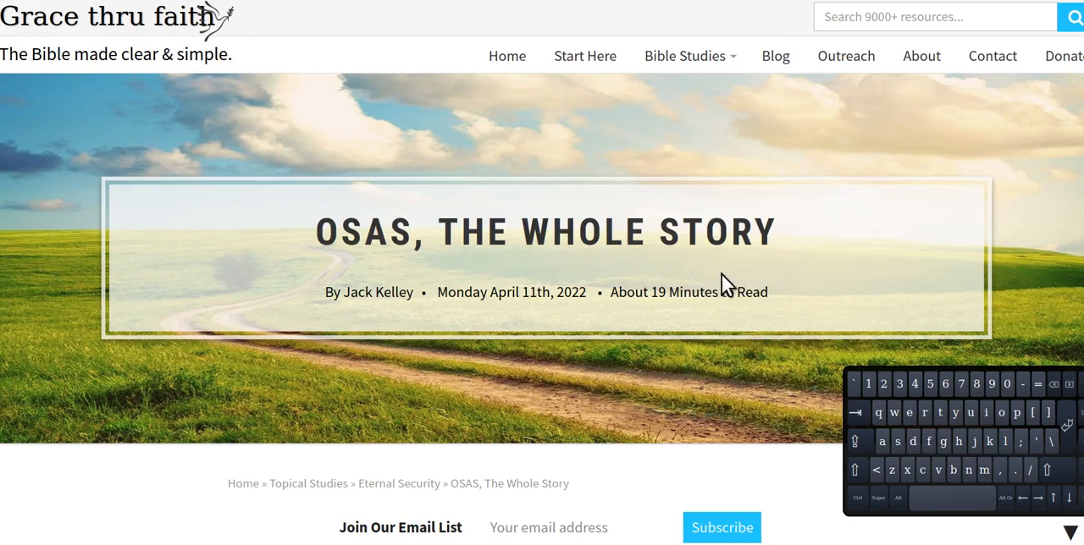
{"action": "mouse_move", "coordinate": [354, 275]}
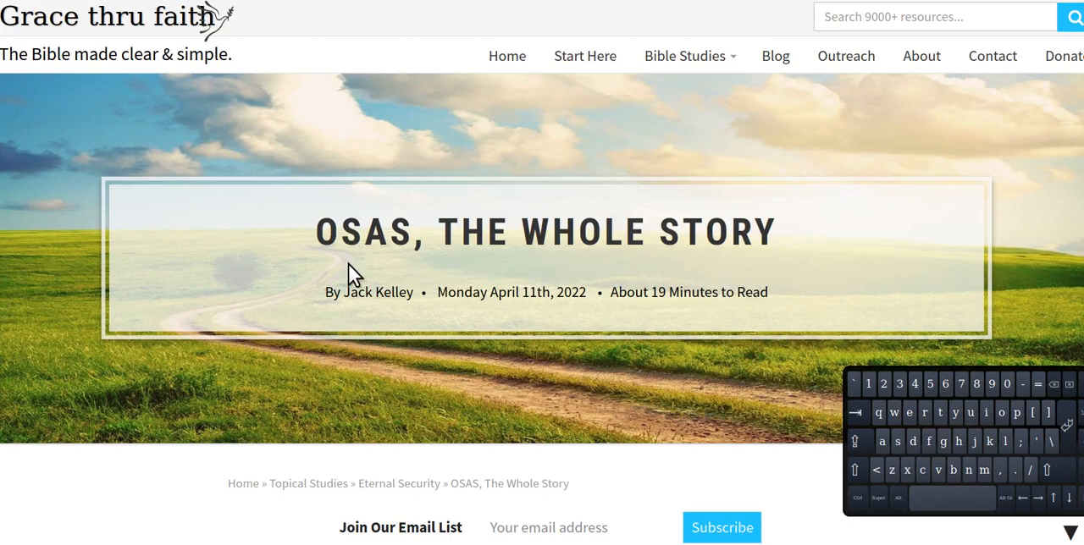
{"action": "mouse_move", "coordinate": [787, 276]}
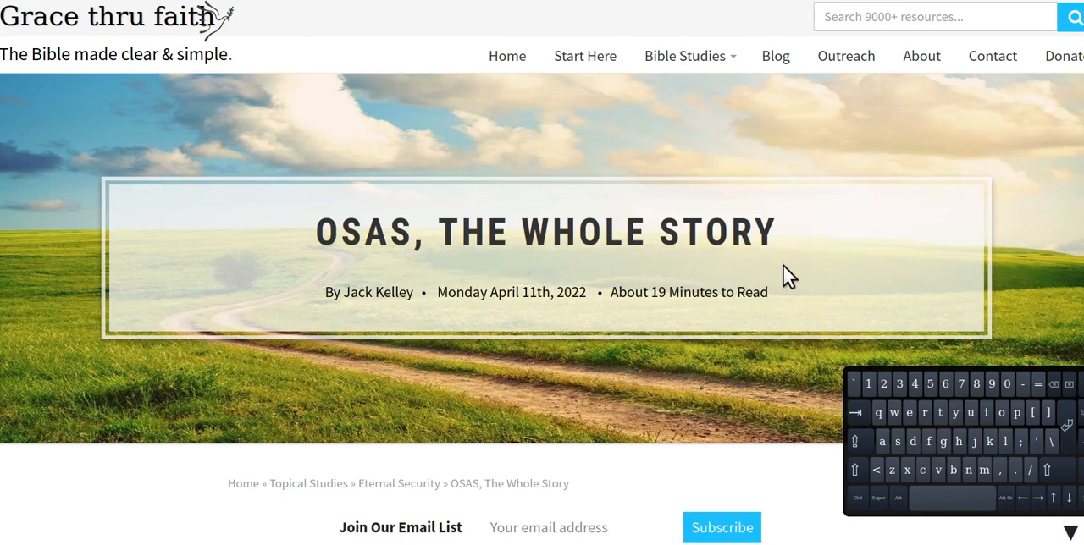
{"action": "mouse_move", "coordinate": [593, 277]}
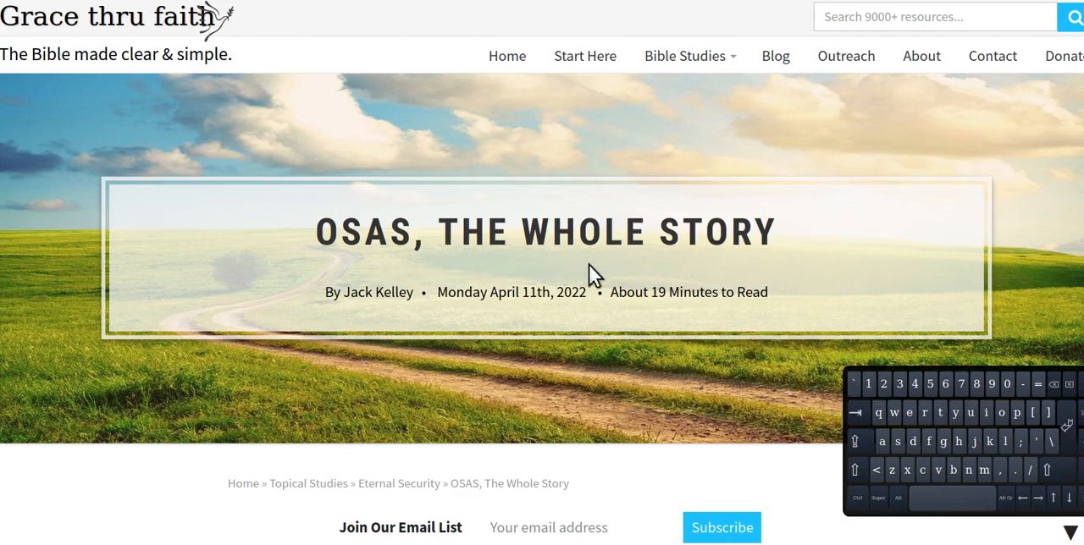
{"action": "mouse_move", "coordinate": [707, 278]}
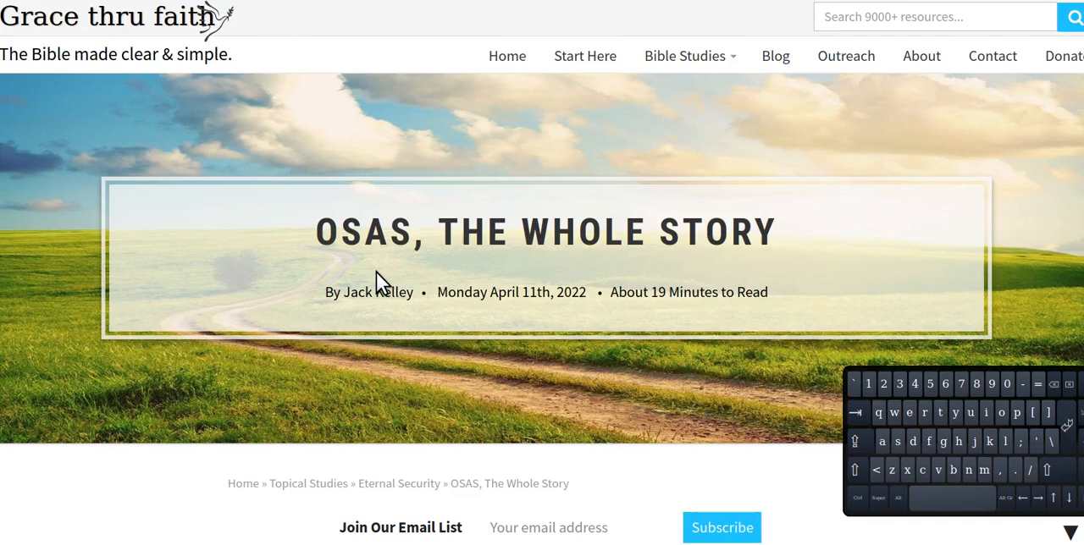
{"action": "mouse_move", "coordinate": [690, 264]}
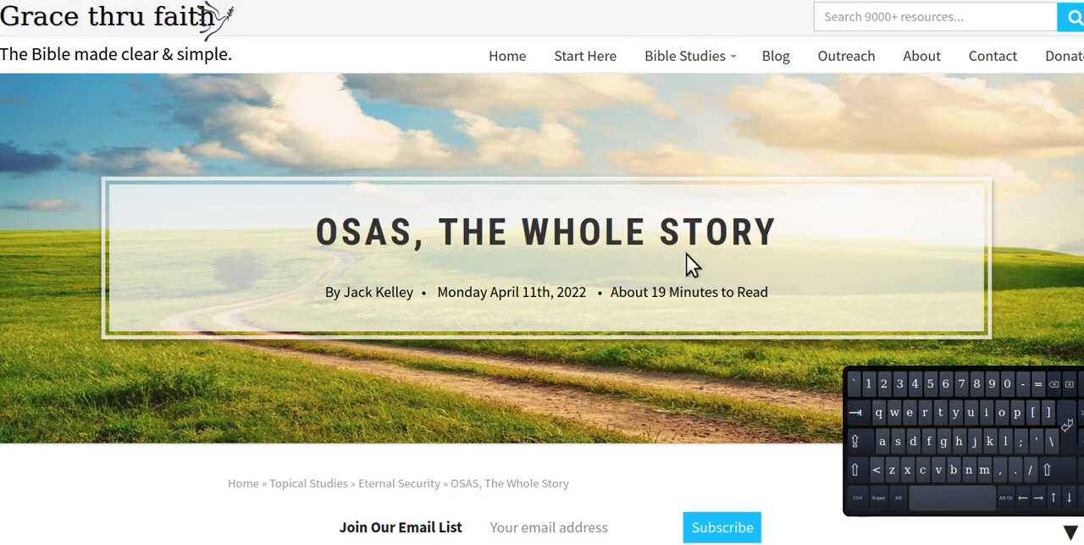
{"action": "mouse_move", "coordinate": [351, 288]}
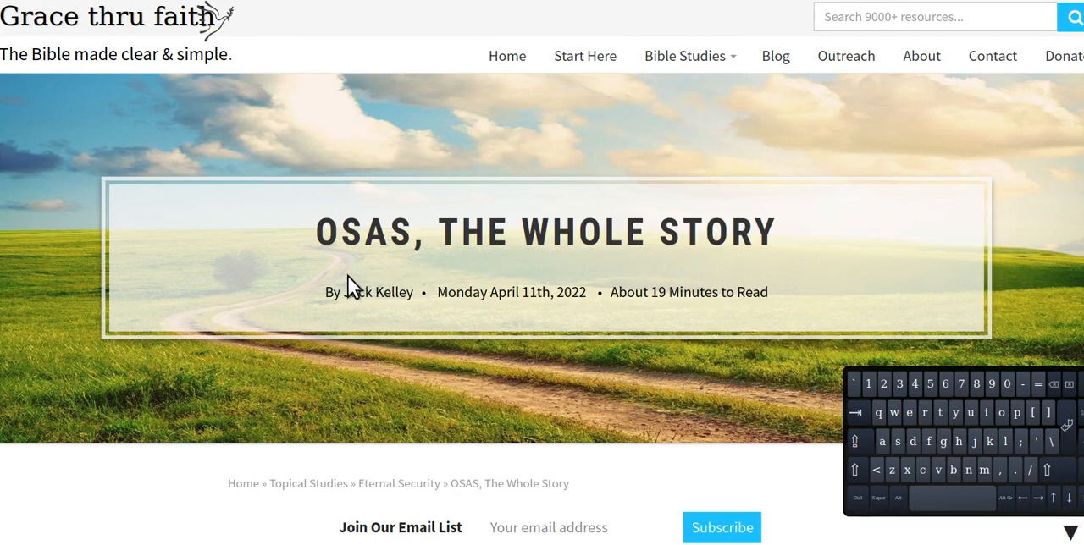
{"action": "mouse_move", "coordinate": [406, 281]}
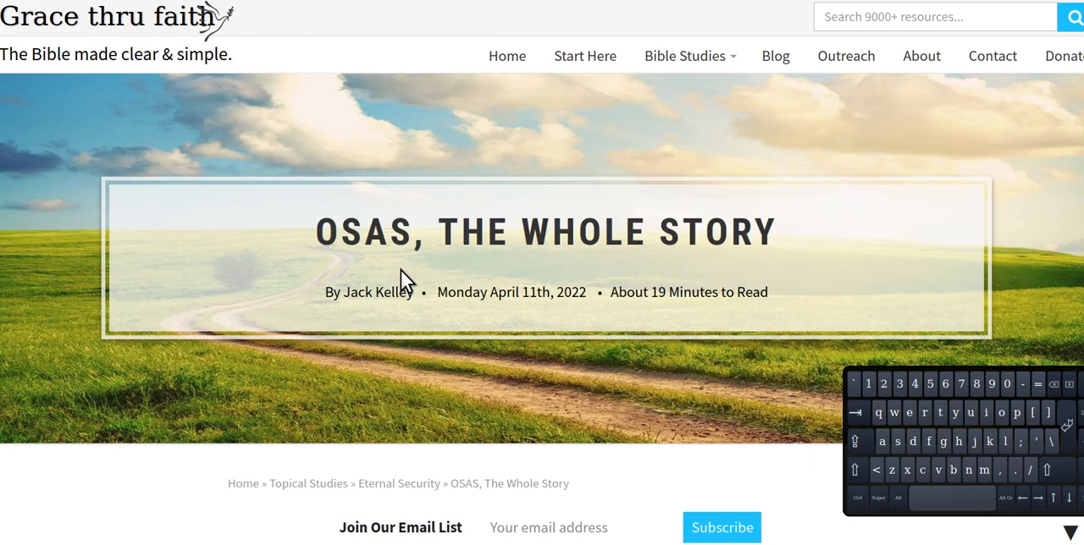
{"action": "mouse_move", "coordinate": [613, 244]}
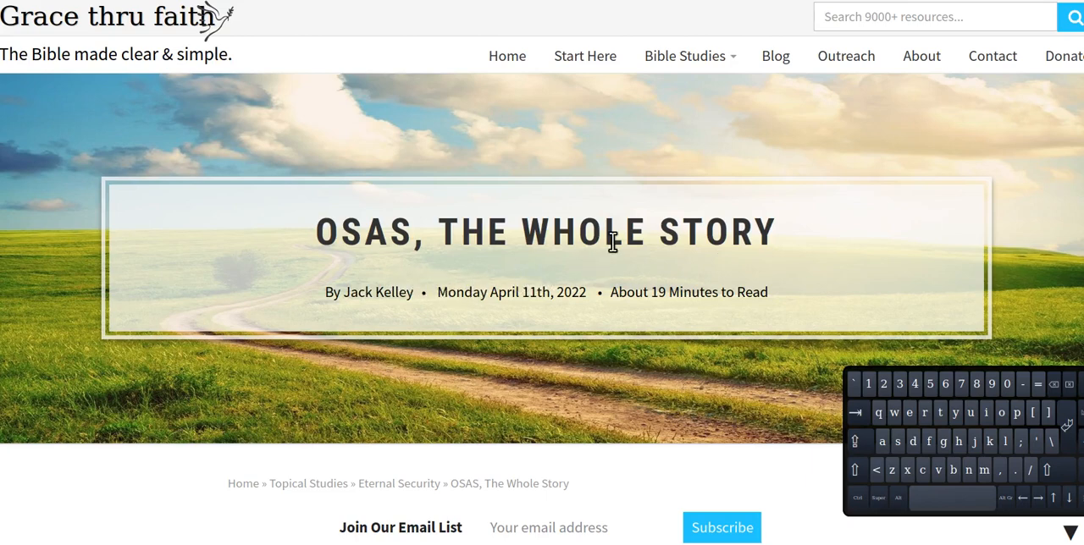
{"action": "mouse_move", "coordinate": [451, 251]}
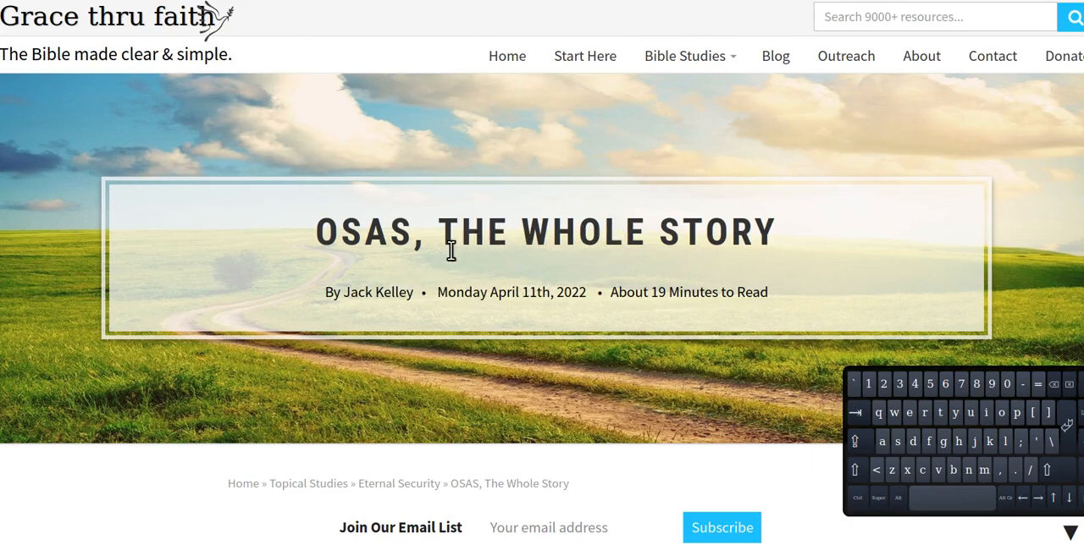
{"action": "mouse_move", "coordinate": [381, 275]}
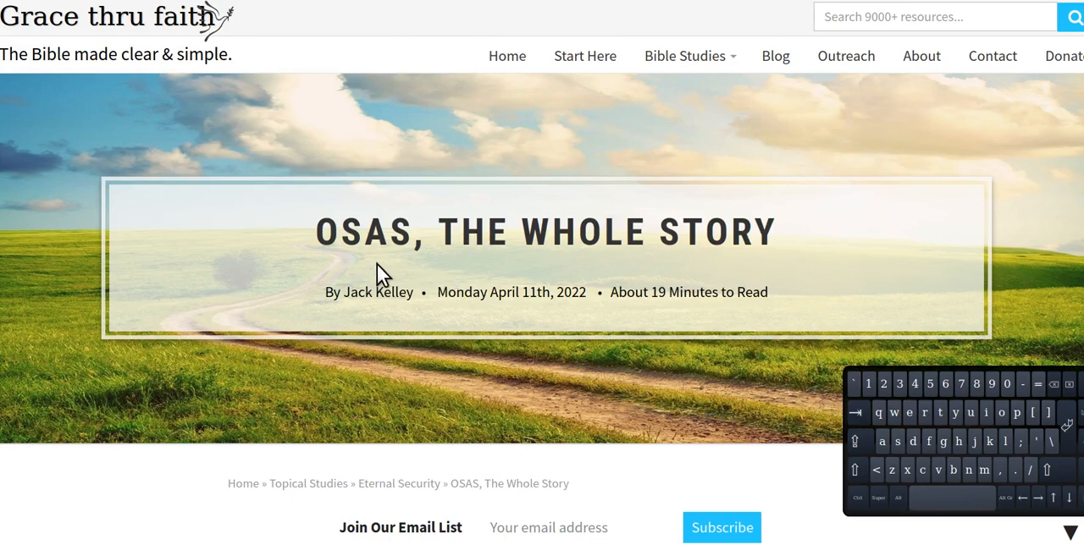
{"action": "mouse_move", "coordinate": [407, 281]}
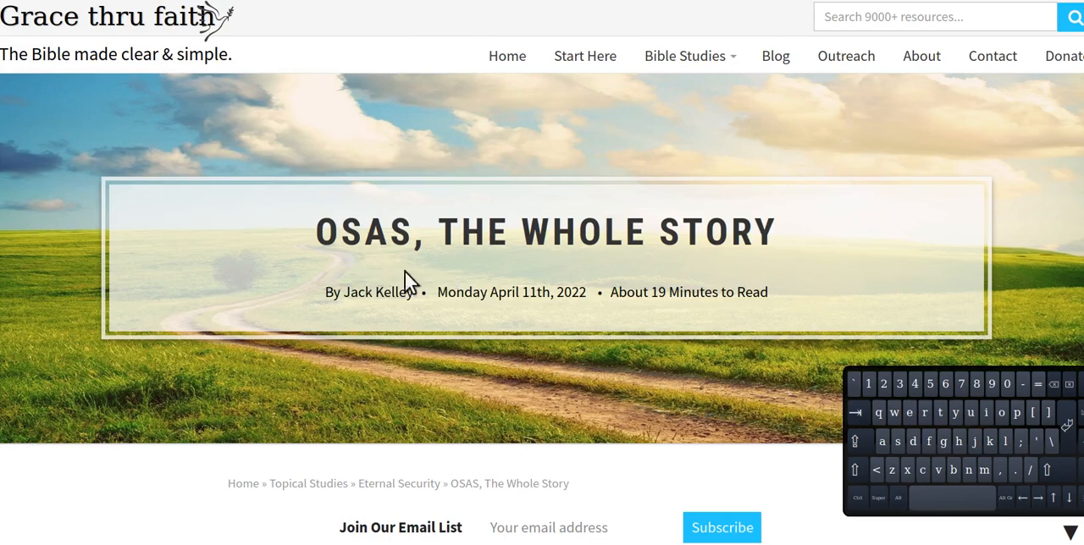
{"action": "mouse_move", "coordinate": [333, 275]}
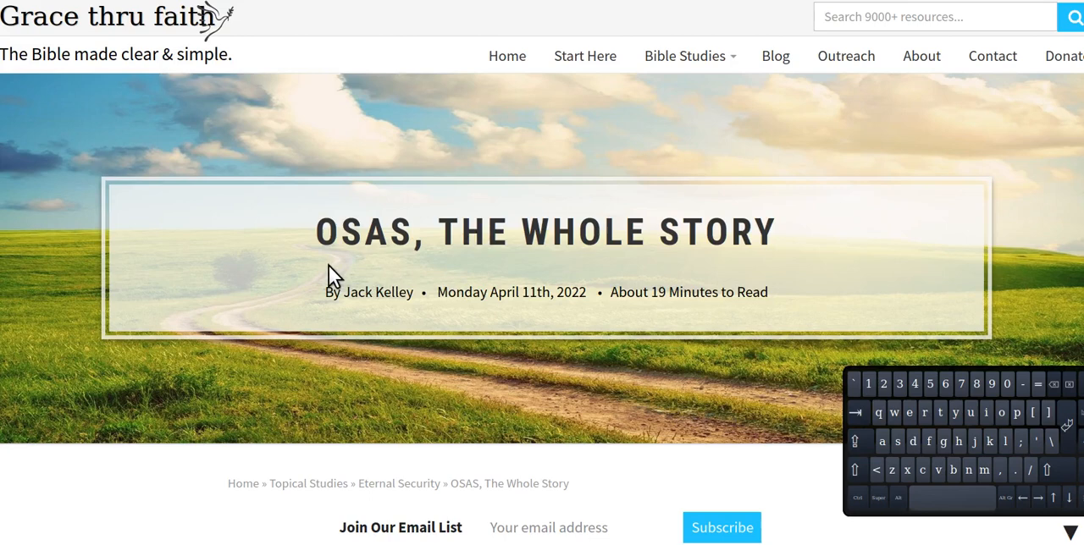
{"action": "mouse_move", "coordinate": [451, 269]}
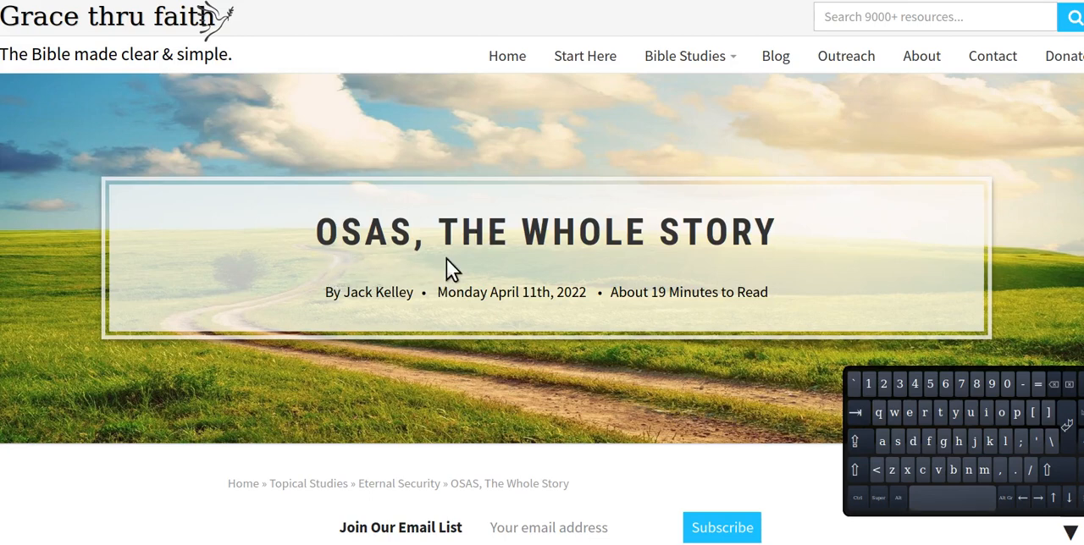
{"action": "mouse_move", "coordinate": [349, 267]}
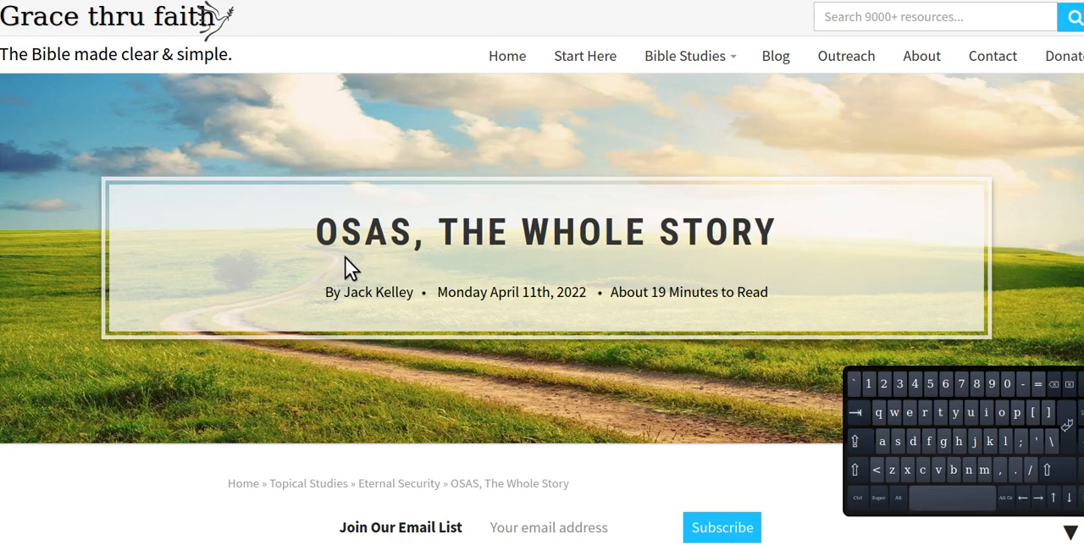
{"action": "mouse_move", "coordinate": [363, 274]}
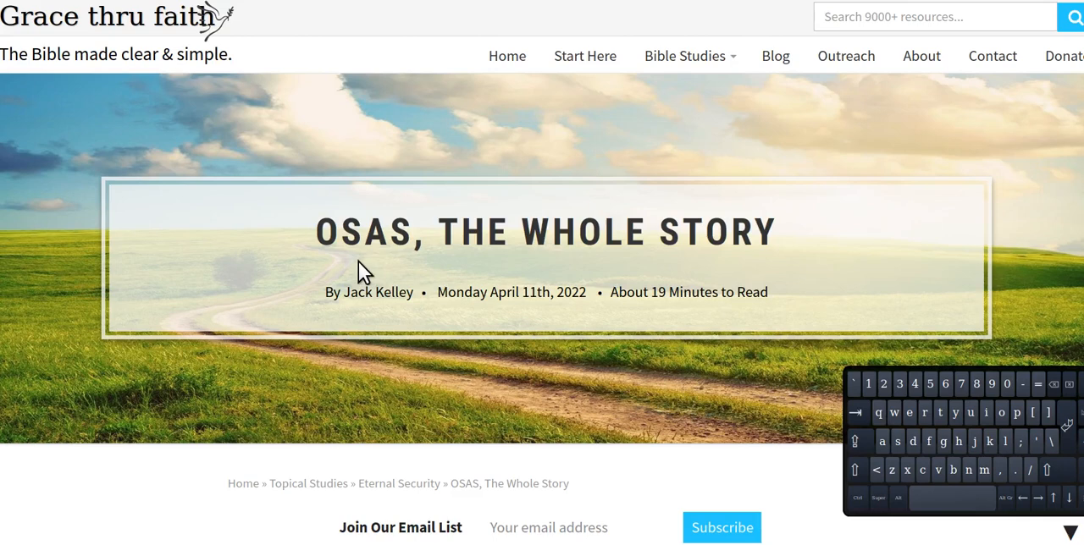
{"action": "mouse_move", "coordinate": [355, 269]}
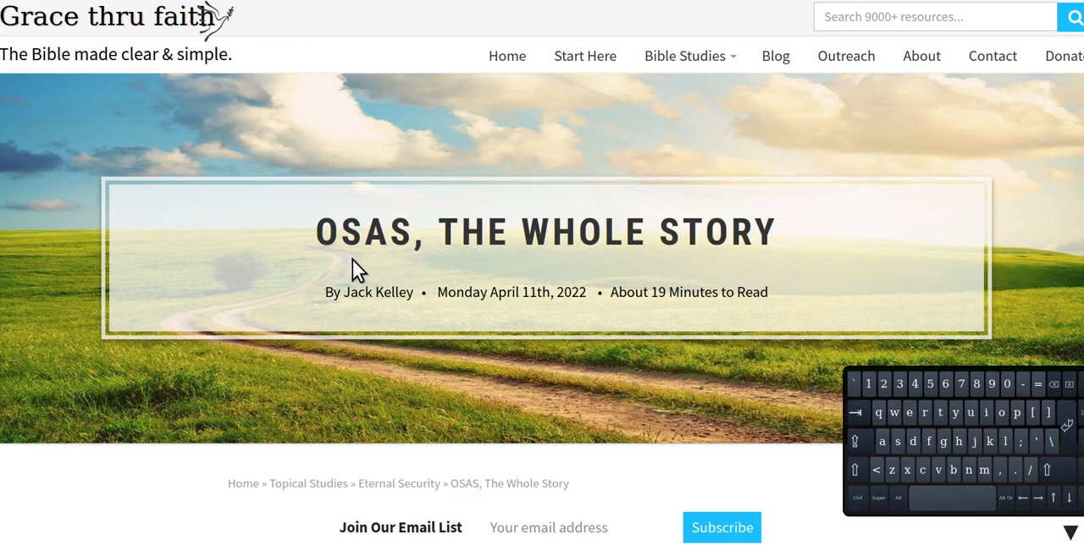
{"action": "mouse_move", "coordinate": [400, 265]}
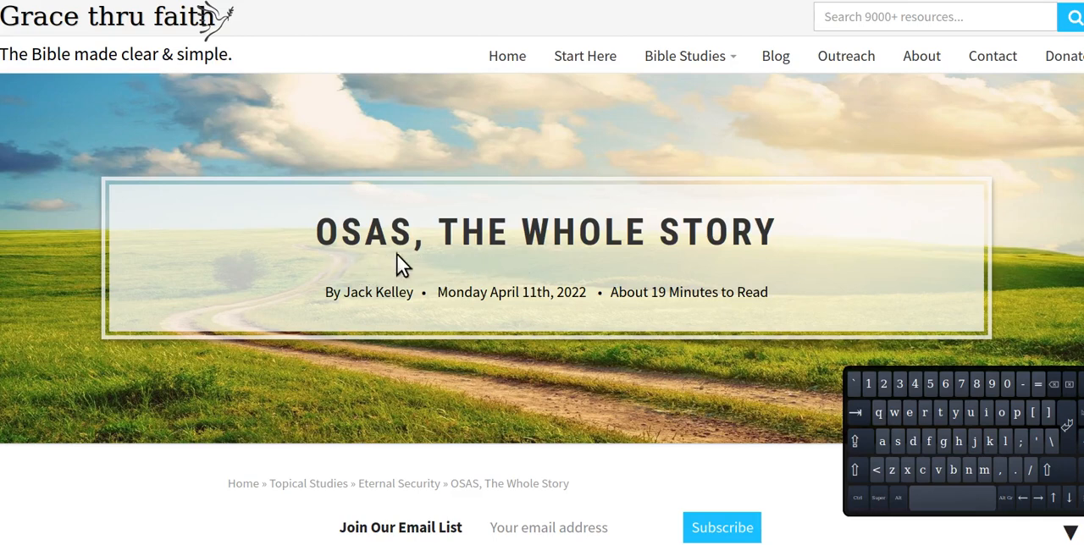
{"action": "mouse_move", "coordinate": [364, 270]}
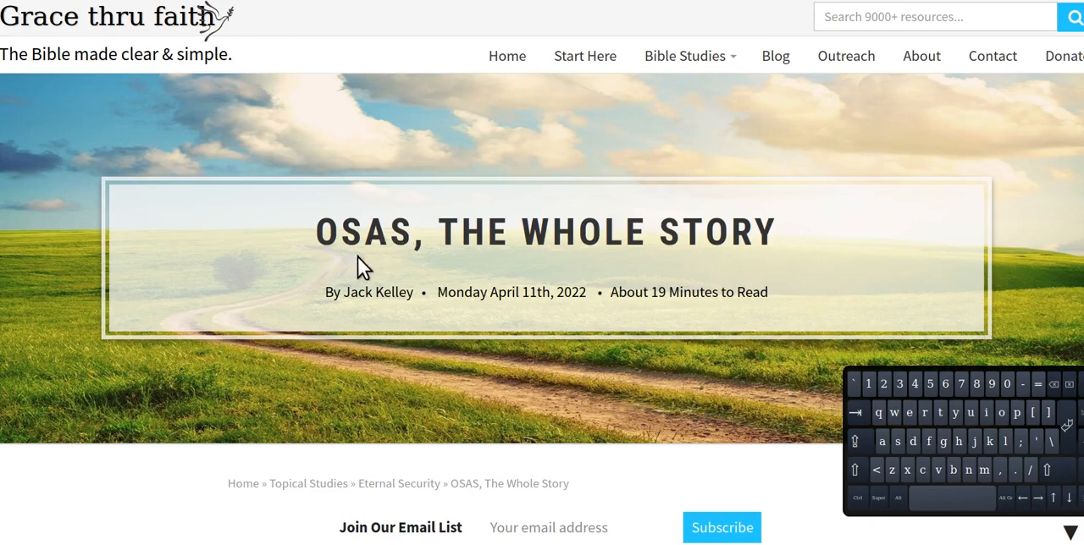
{"action": "mouse_move", "coordinate": [292, 278]}
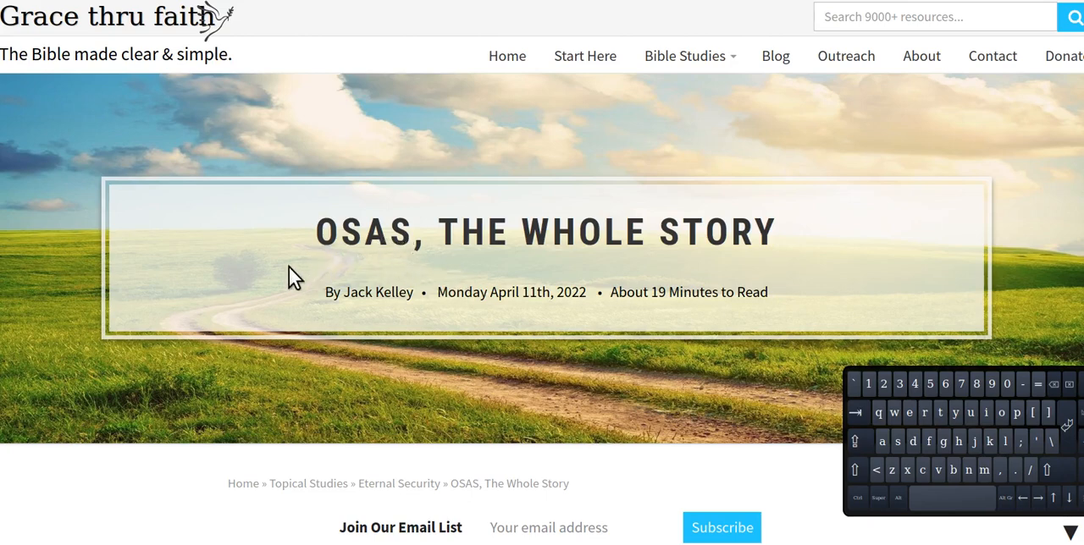
{"action": "mouse_move", "coordinate": [343, 278]}
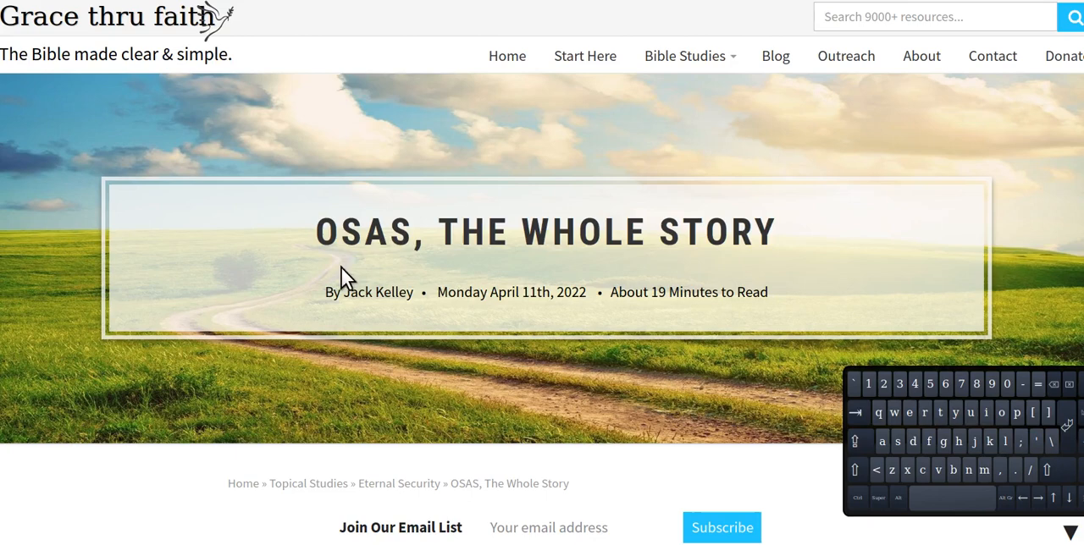
{"action": "mouse_move", "coordinate": [410, 275]}
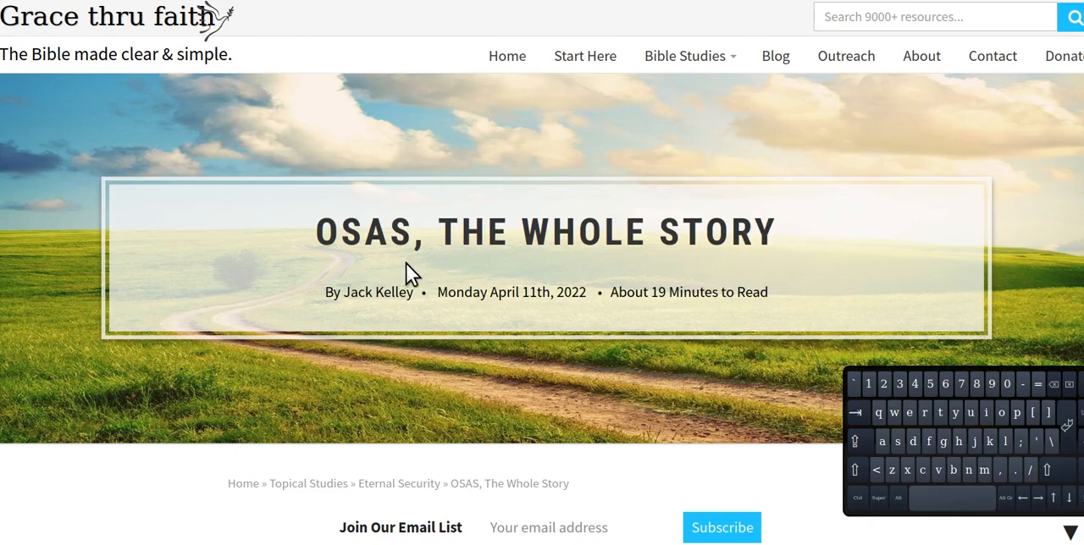
{"action": "mouse_move", "coordinate": [415, 273]}
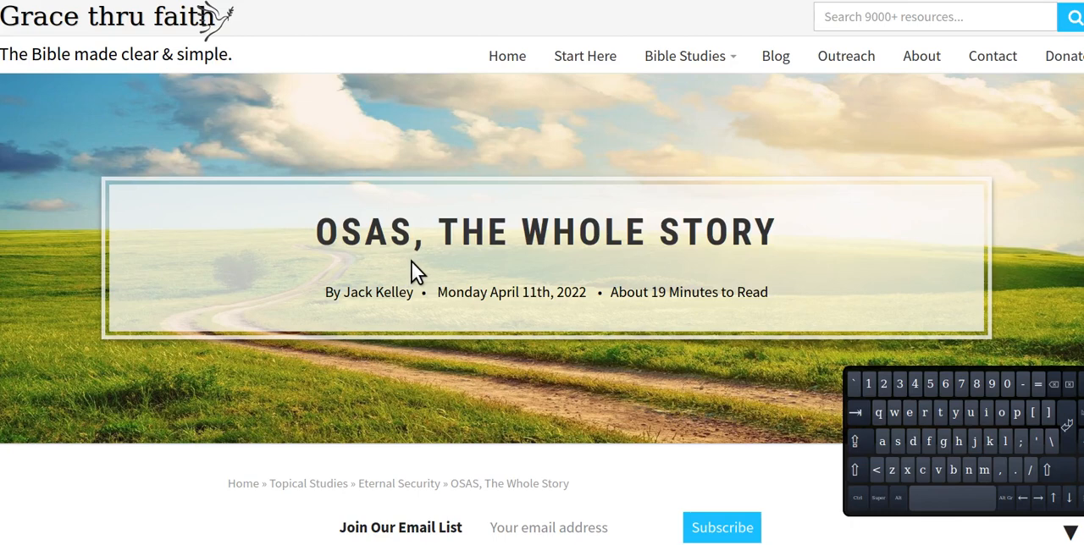
{"action": "mouse_move", "coordinate": [348, 271]}
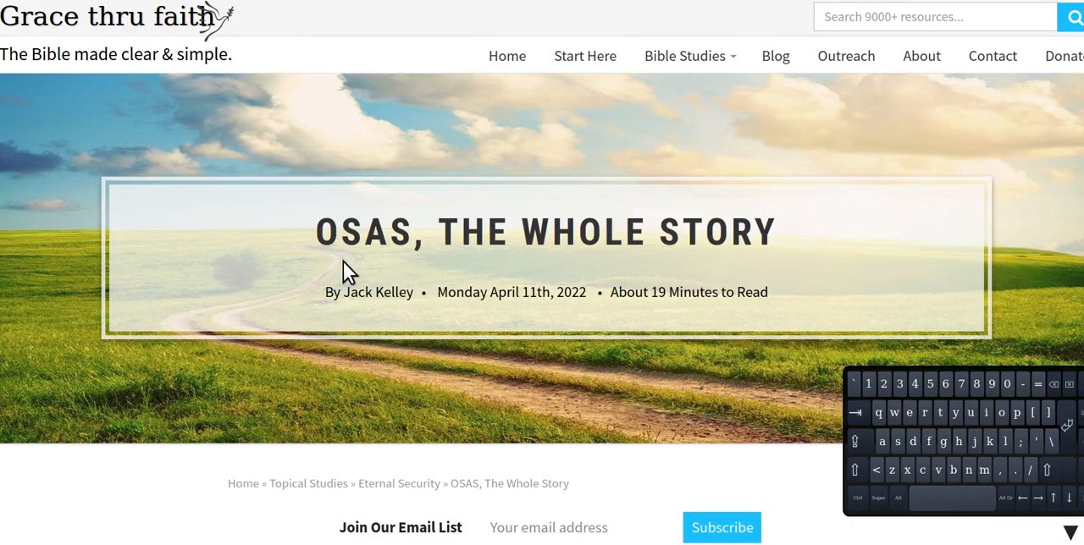
{"action": "mouse_move", "coordinate": [355, 271]}
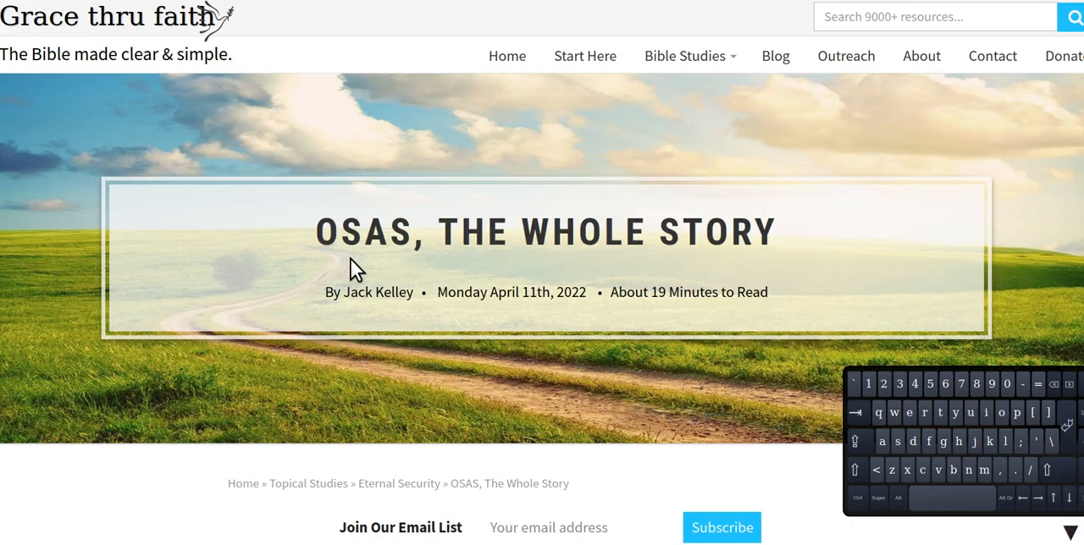
{"action": "mouse_move", "coordinate": [504, 267]}
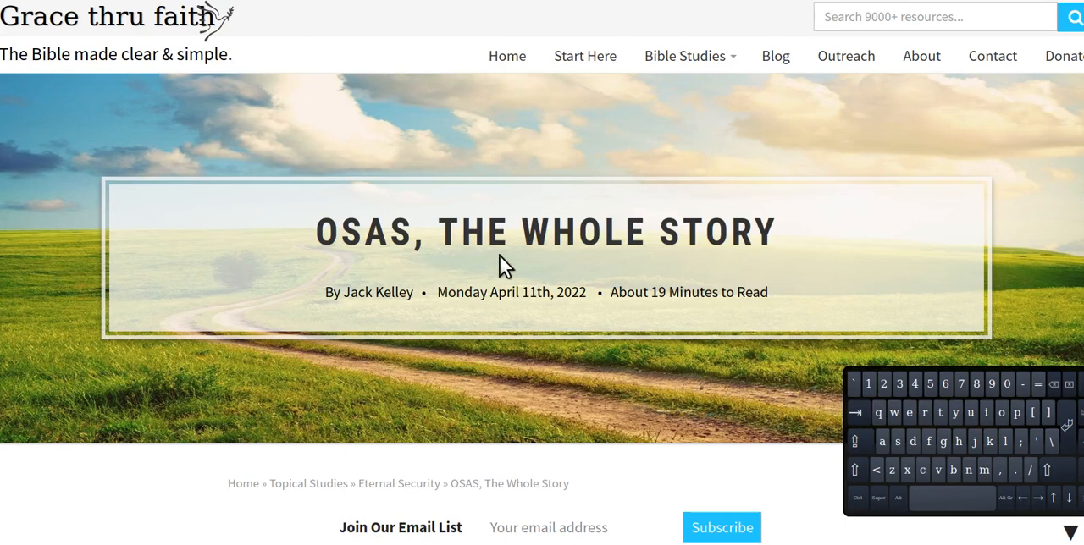
{"action": "mouse_move", "coordinate": [489, 269]}
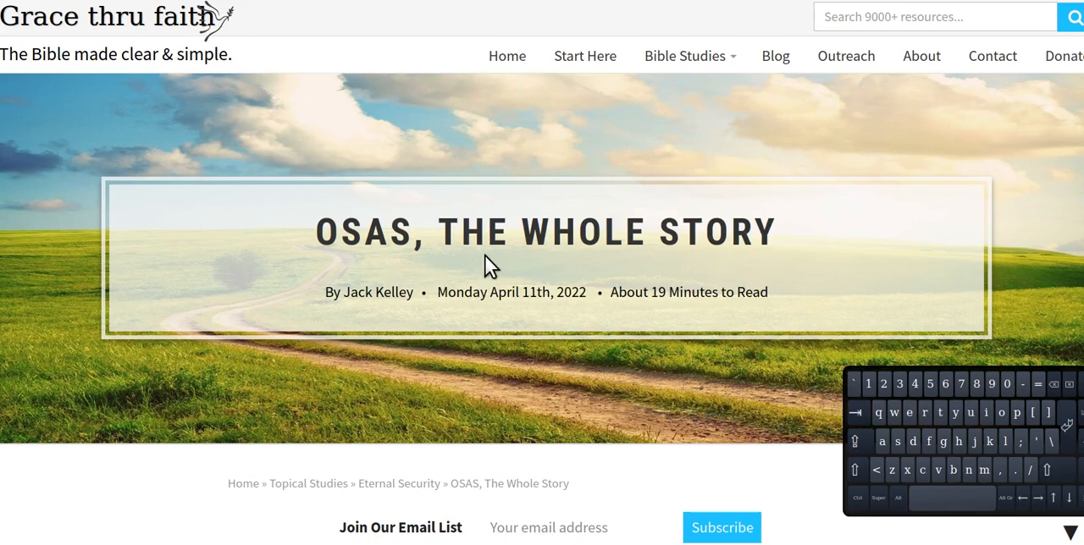
{"action": "mouse_move", "coordinate": [427, 278]}
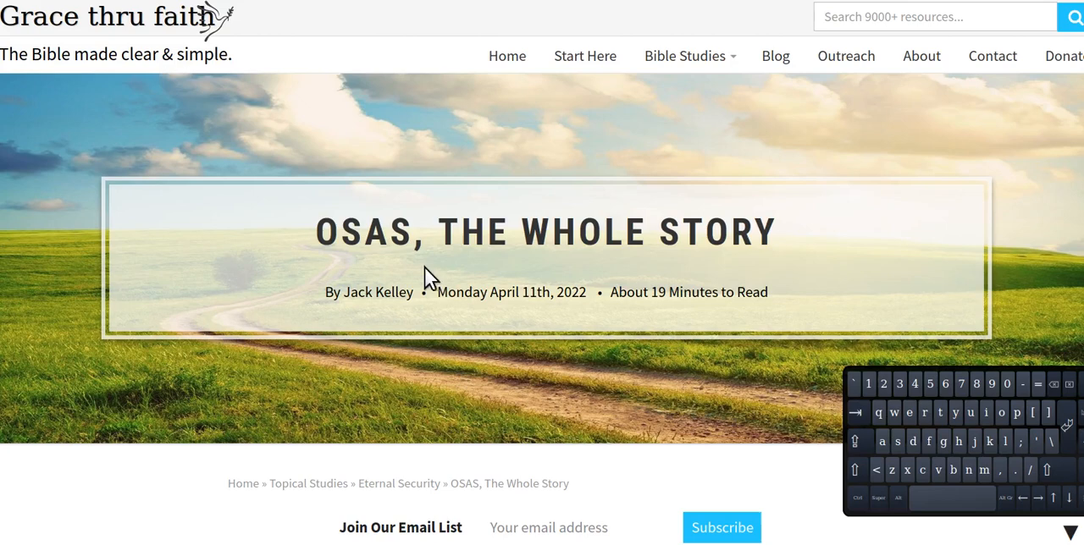
{"action": "mouse_move", "coordinate": [415, 280]}
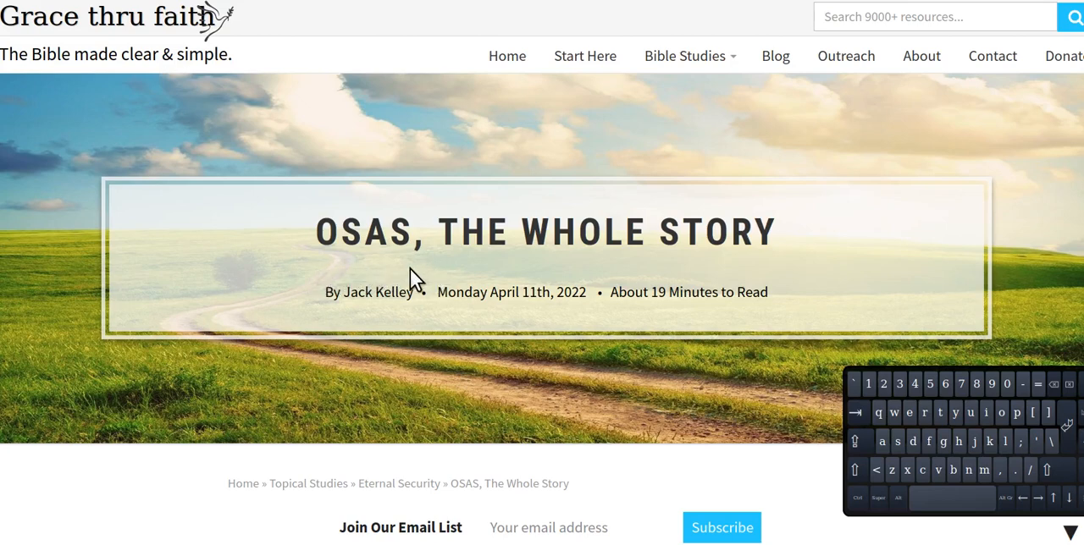
{"action": "mouse_move", "coordinate": [382, 280]}
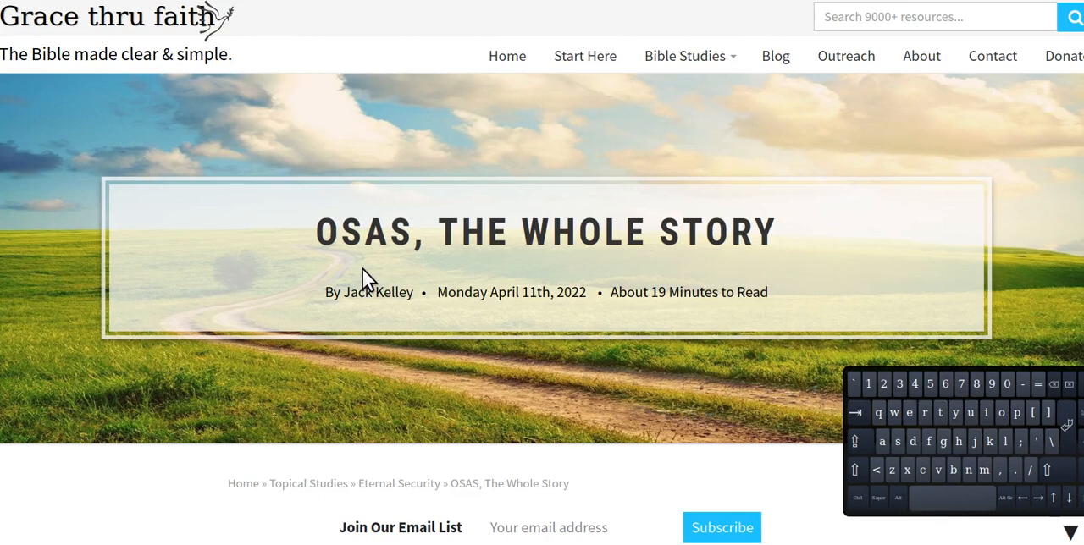
{"action": "mouse_move", "coordinate": [457, 271]}
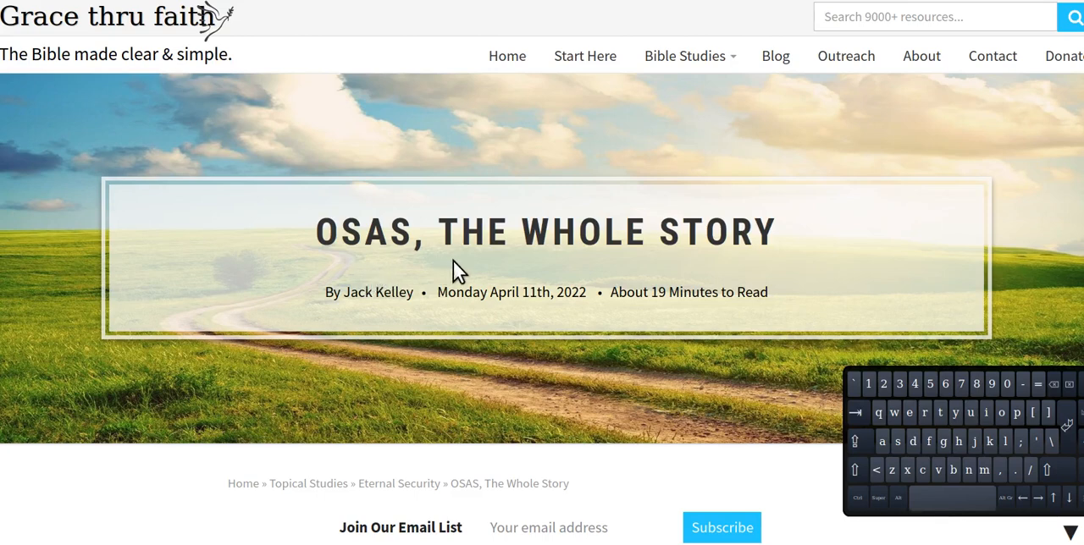
{"action": "mouse_move", "coordinate": [351, 271]}
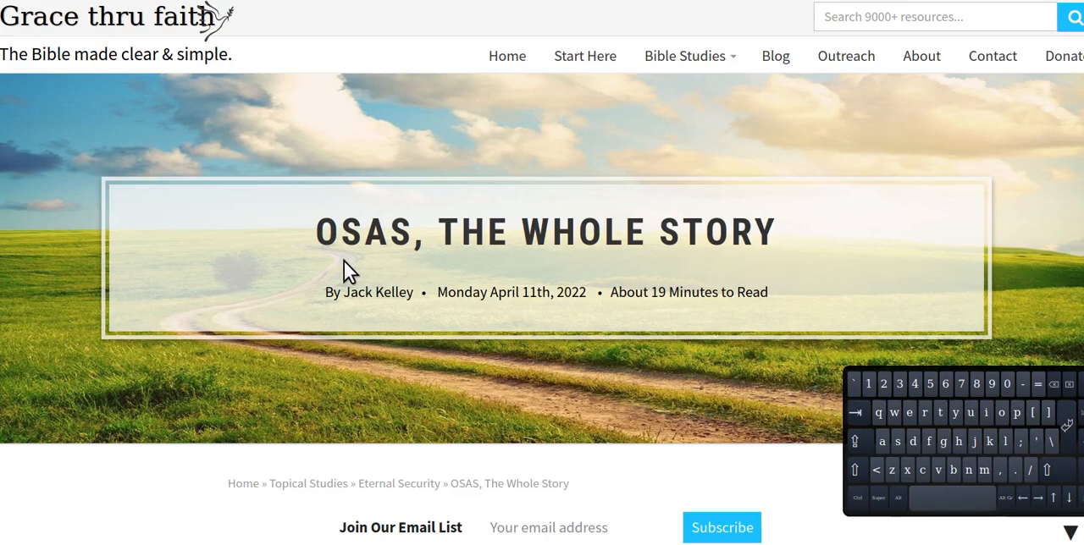
{"action": "mouse_move", "coordinate": [366, 271]}
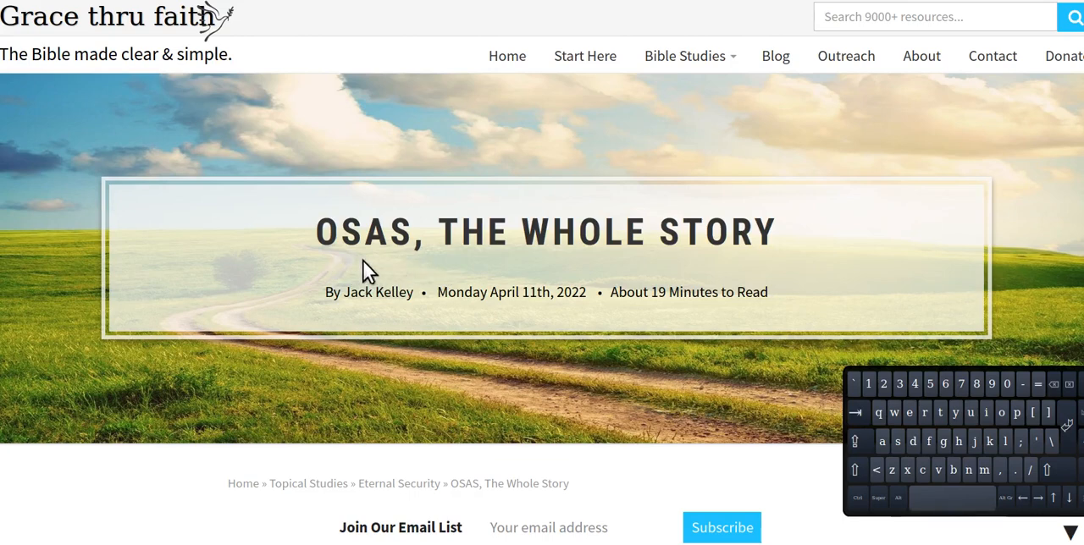
{"action": "mouse_move", "coordinate": [496, 243]}
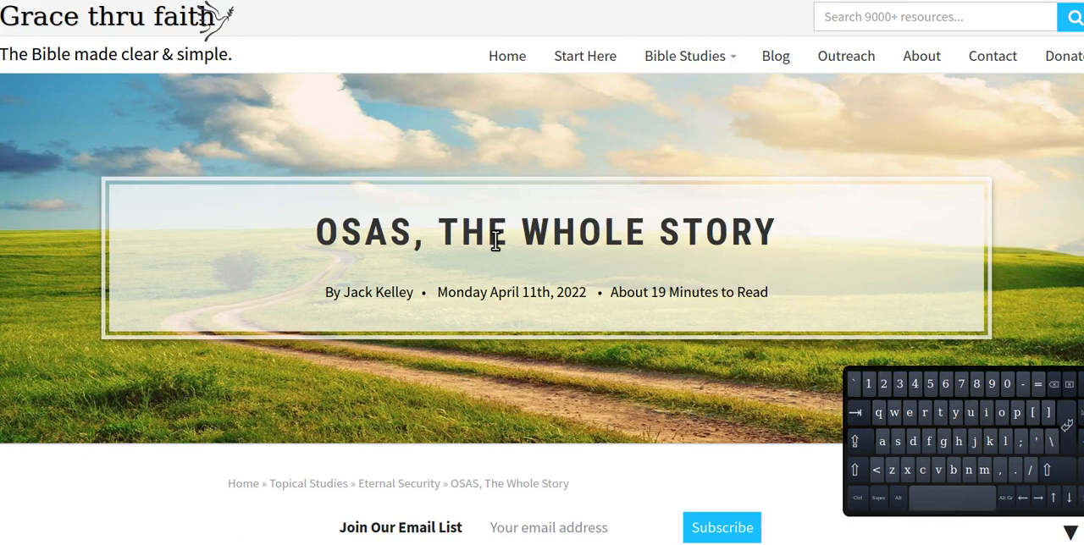
{"action": "mouse_move", "coordinate": [350, 269]}
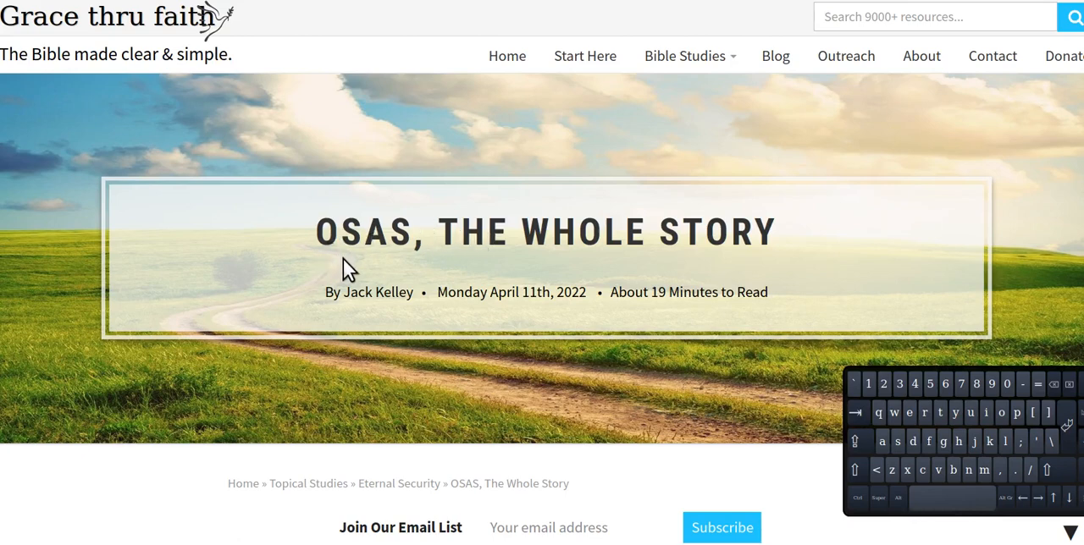
{"action": "mouse_move", "coordinate": [434, 277]}
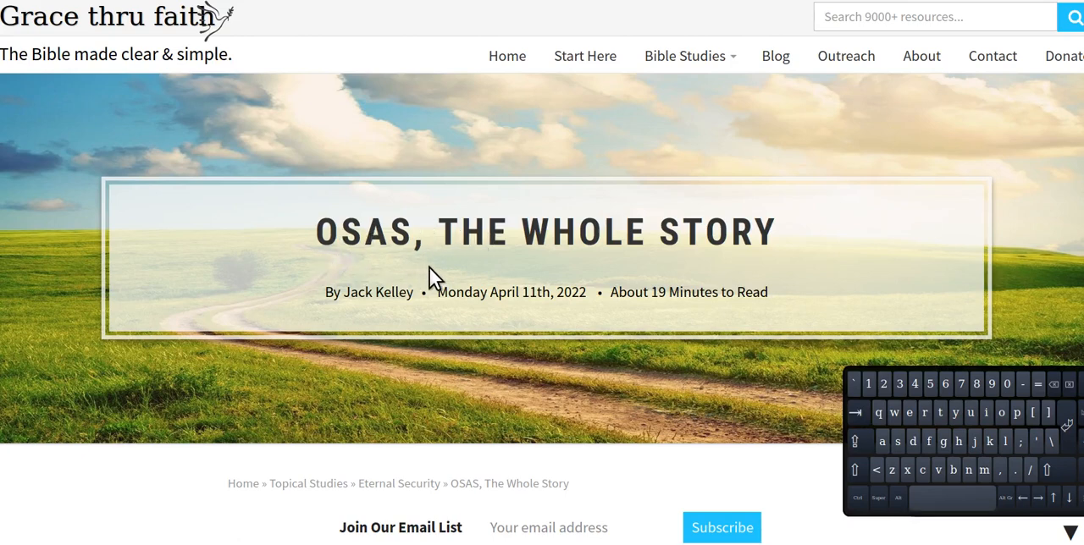
{"action": "mouse_move", "coordinate": [360, 279]}
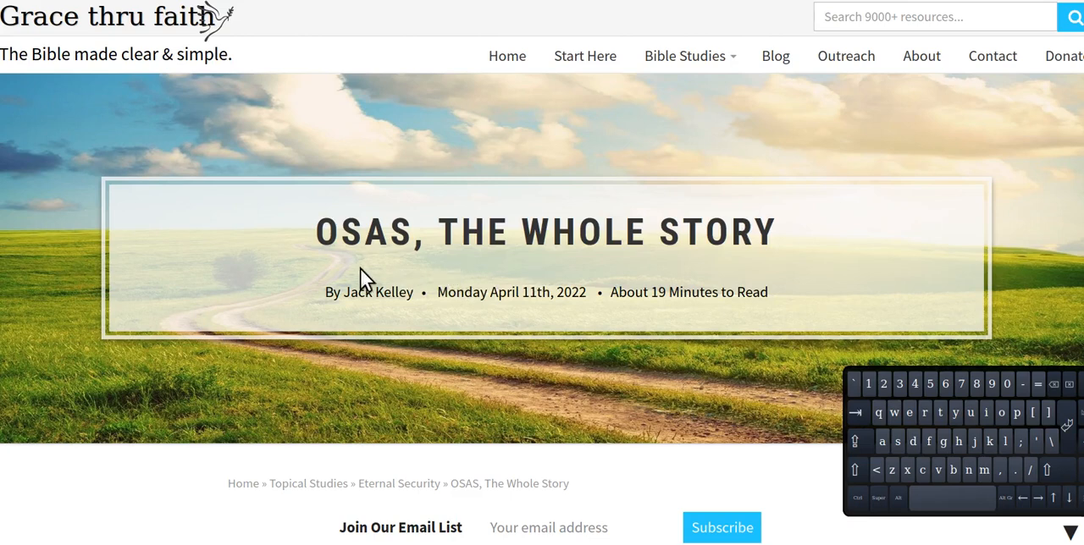
{"action": "mouse_move", "coordinate": [495, 270]}
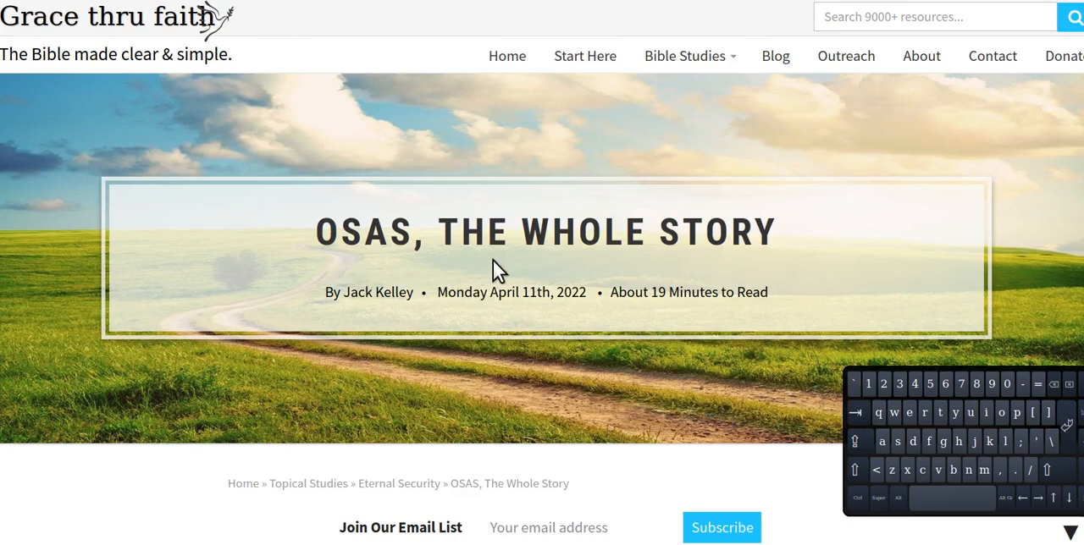
{"action": "mouse_move", "coordinate": [354, 270]}
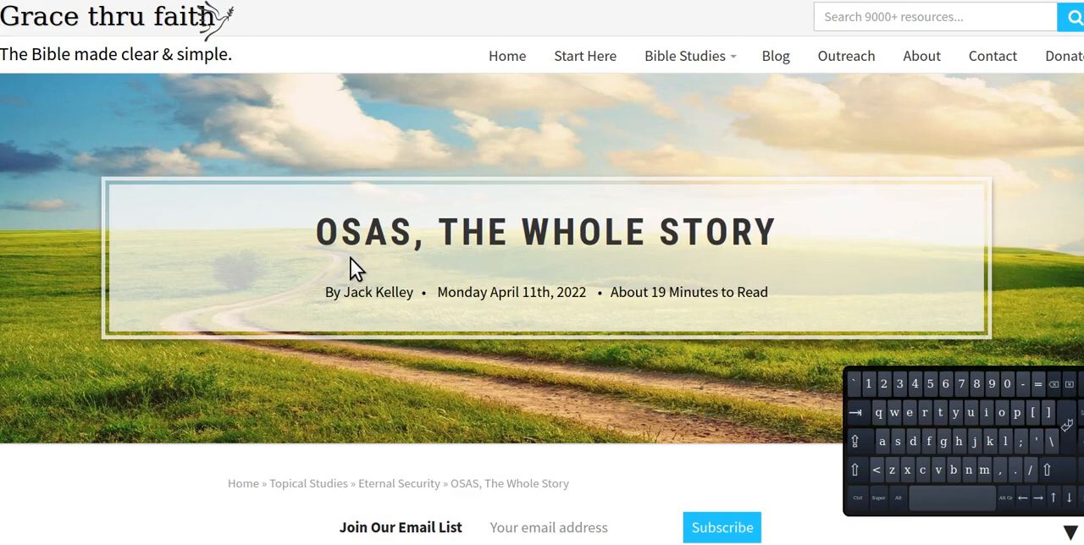
{"action": "mouse_move", "coordinate": [385, 267]}
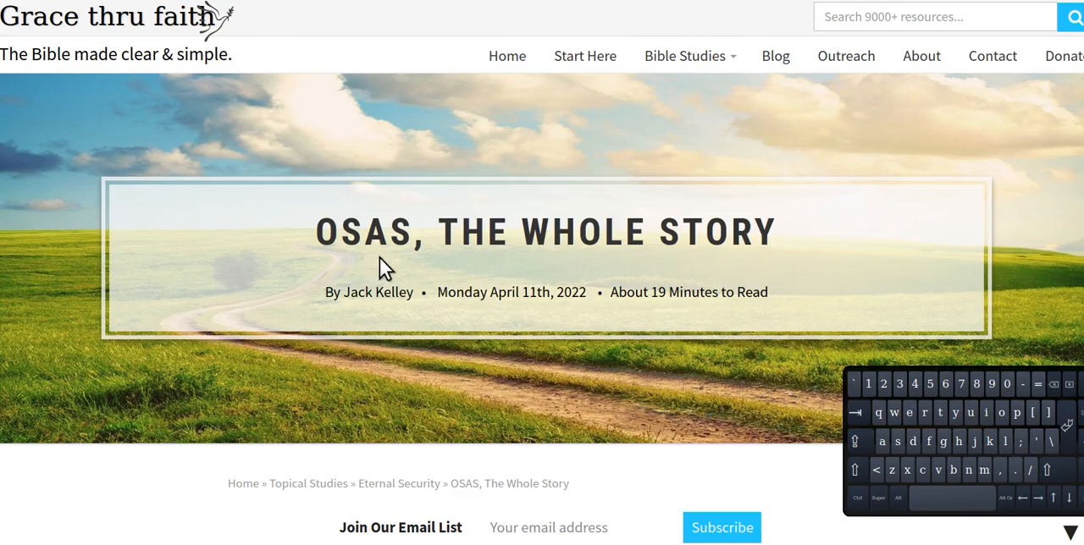
{"action": "mouse_move", "coordinate": [641, 220]}
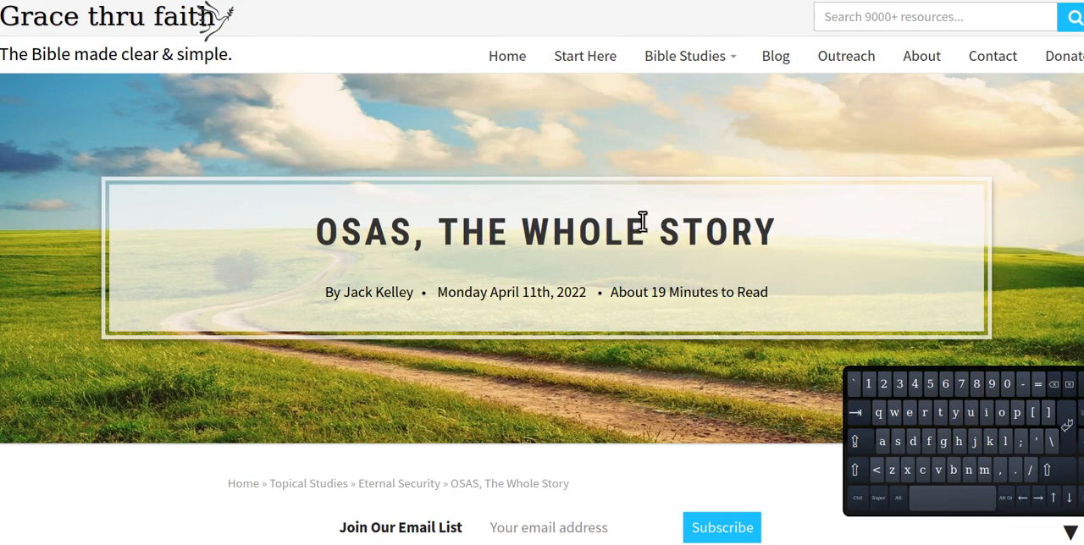
{"action": "mouse_move", "coordinate": [374, 255]}
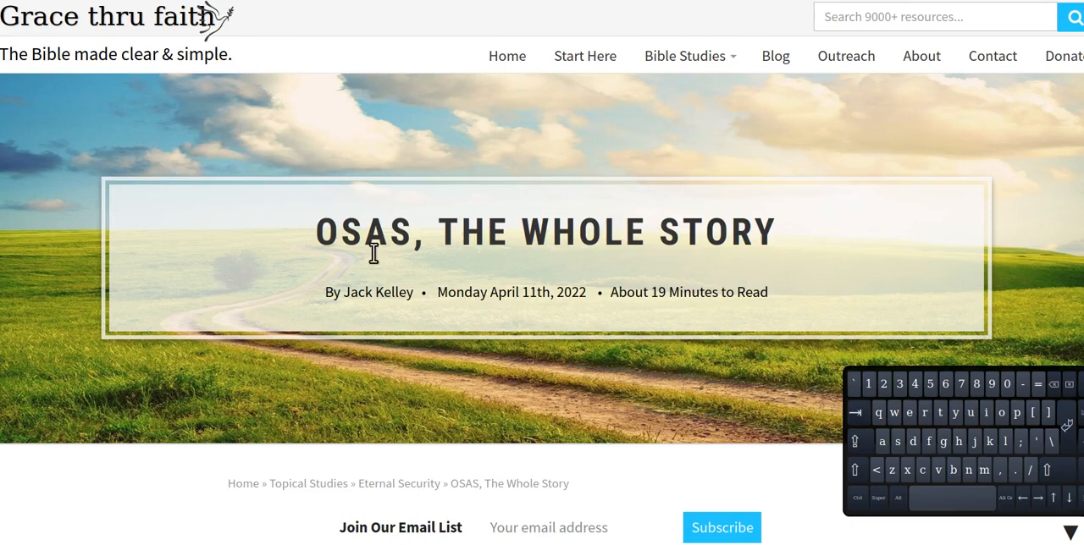
{"action": "mouse_move", "coordinate": [811, 216]}
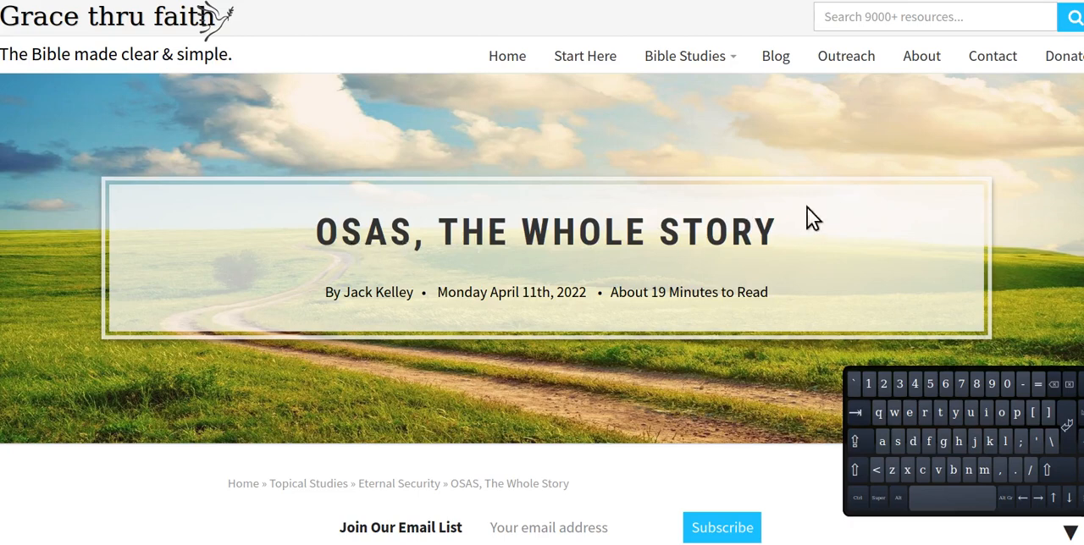
{"action": "mouse_move", "coordinate": [703, 172]}
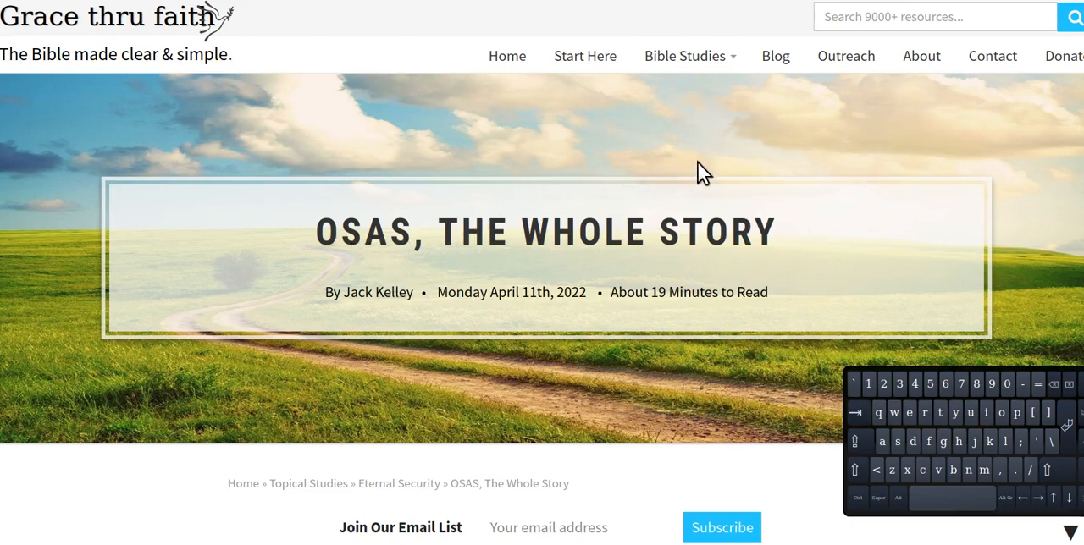
{"action": "mouse_move", "coordinate": [614, 186]}
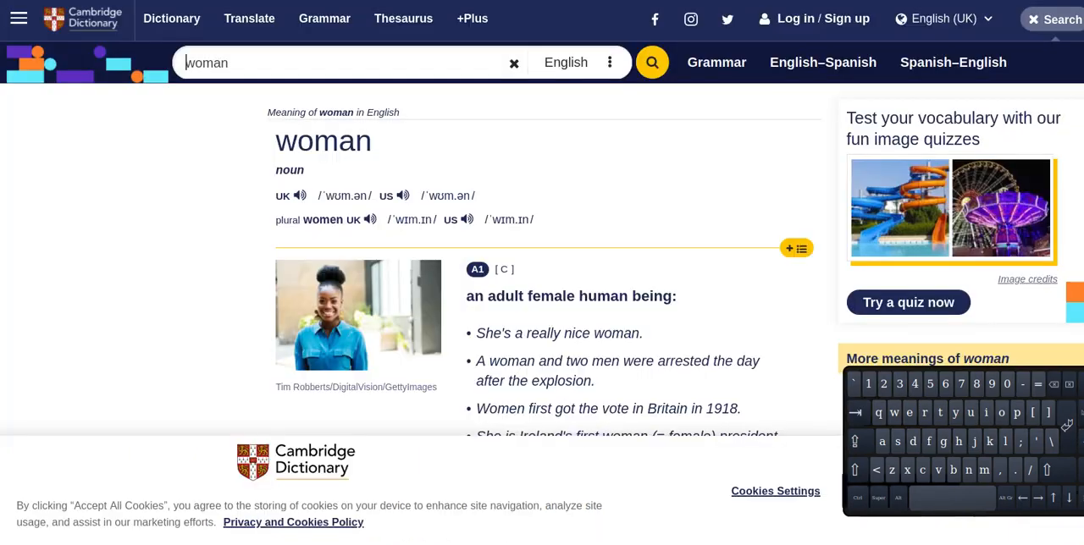
{"action": "mouse_move", "coordinate": [379, 192]}
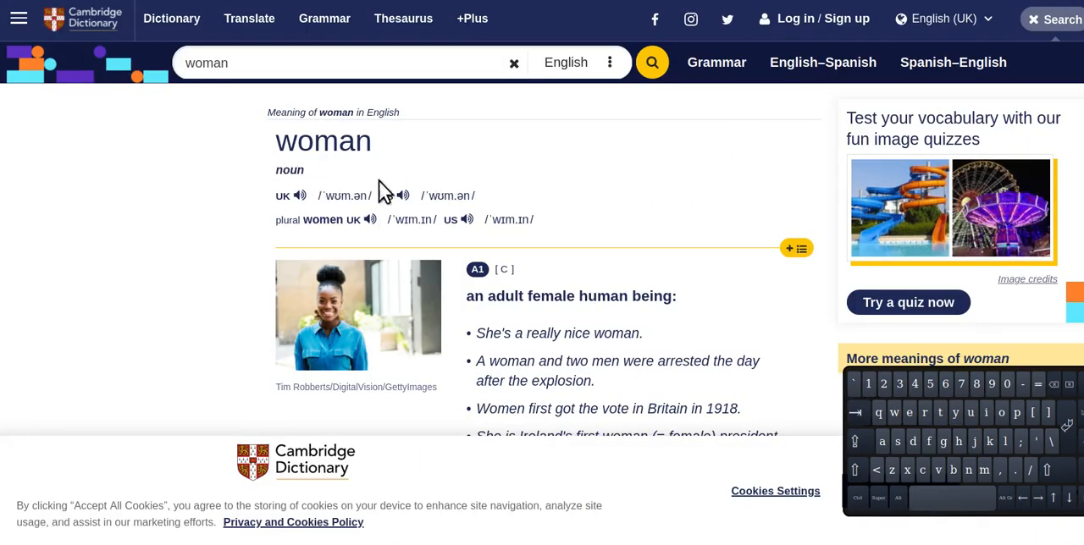
Scroll the Cambridge 'woman' entry down to the sense of an adult living and identifying as female
{"action": "scroll", "scroll_direction": "down", "scroll_amount": 3}
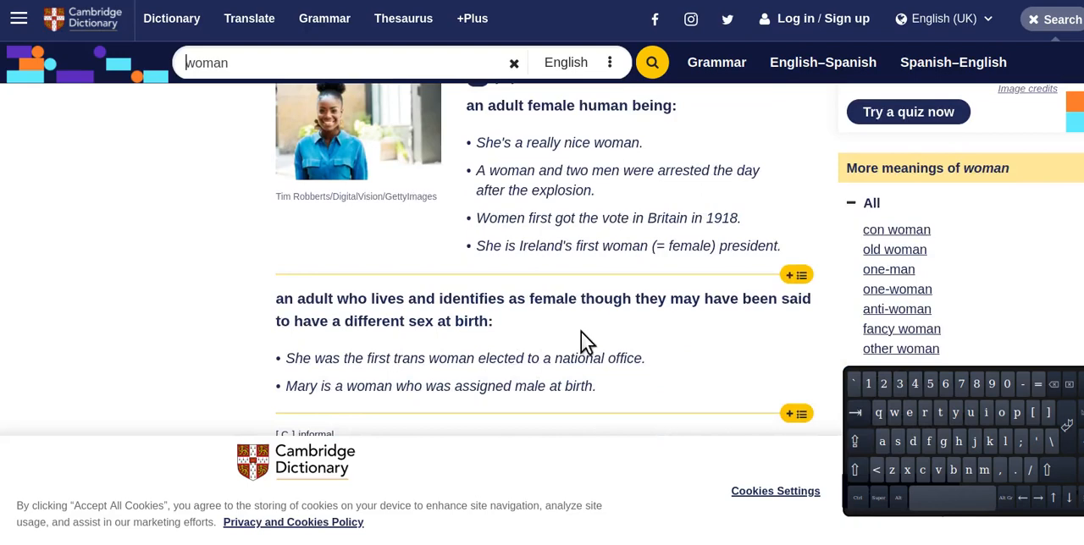
{"action": "mouse_move", "coordinate": [555, 350]}
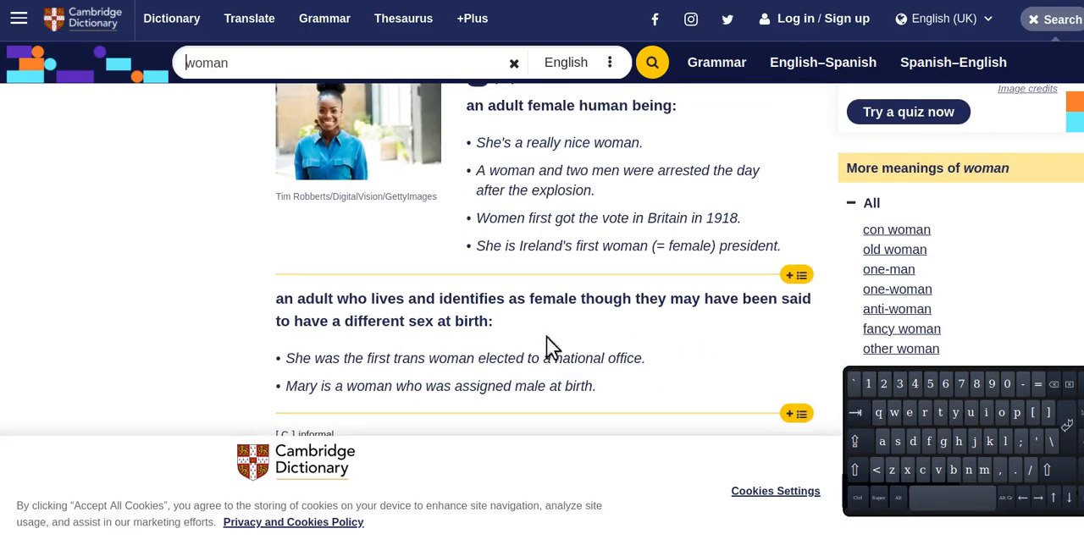
{"action": "mouse_move", "coordinate": [532, 354]}
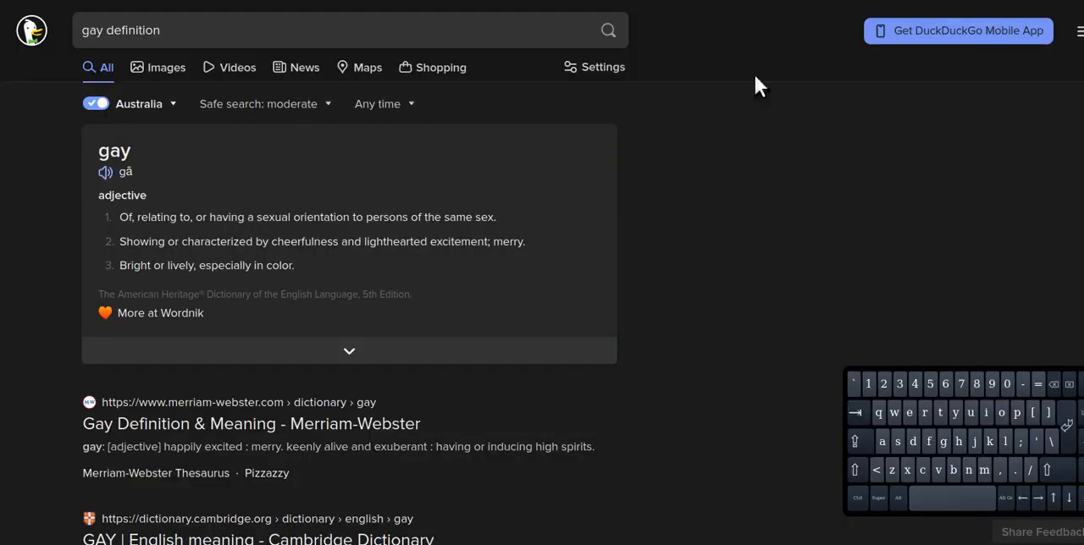
{"action": "mouse_move", "coordinate": [152, 237]}
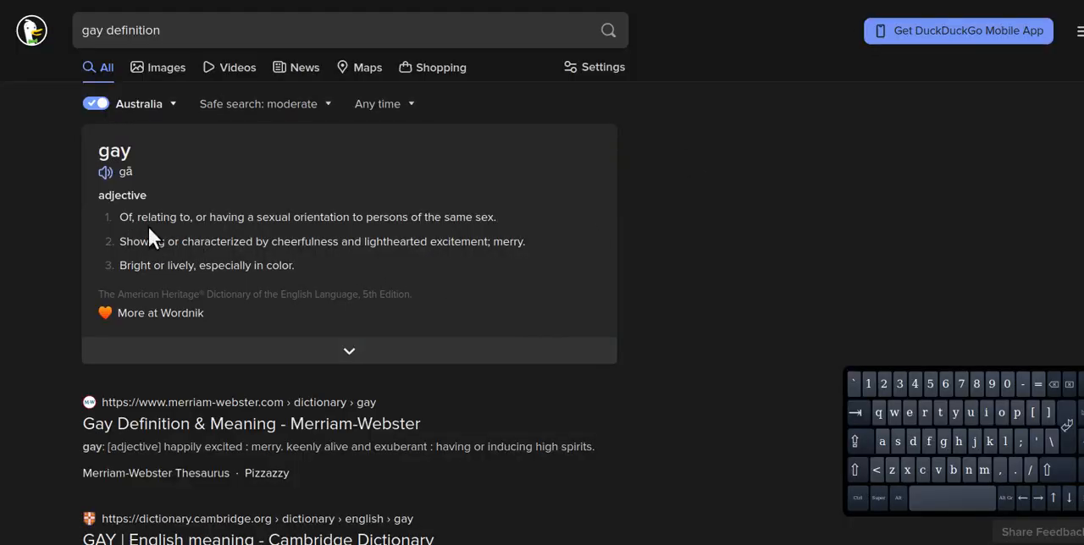
{"action": "mouse_move", "coordinate": [156, 265]}
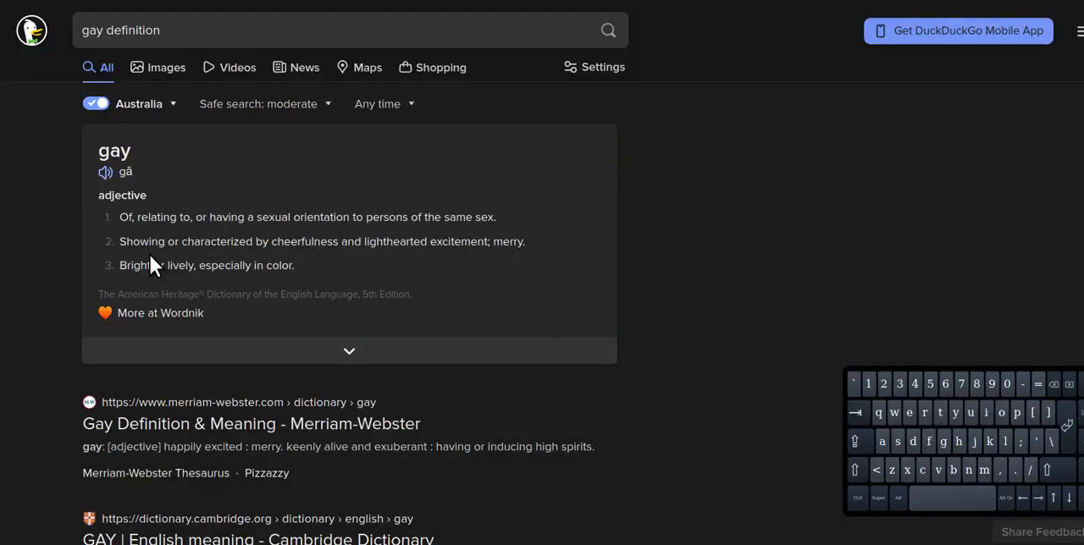
{"action": "mouse_move", "coordinate": [411, 265]}
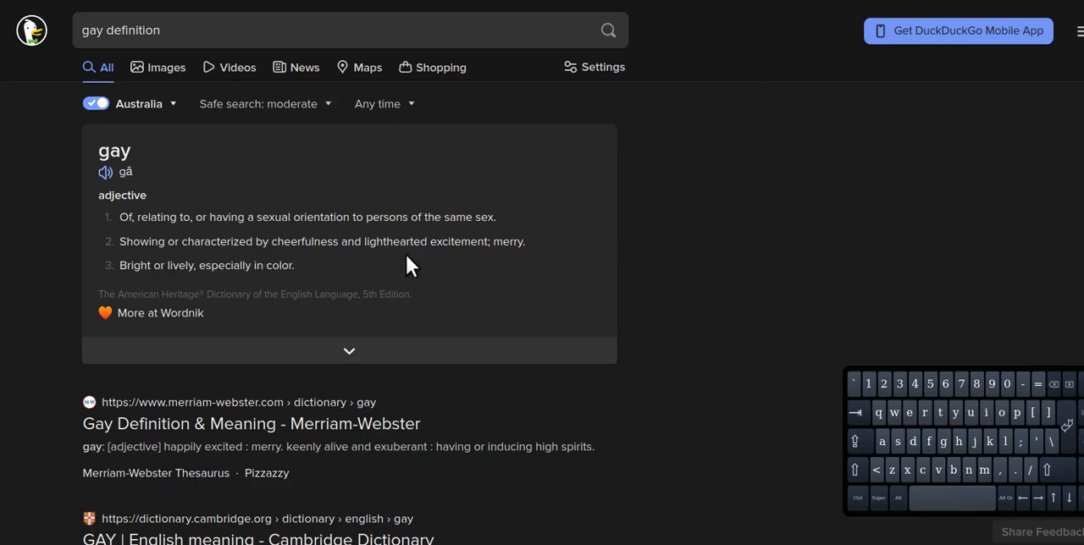
{"action": "mouse_move", "coordinate": [178, 292]}
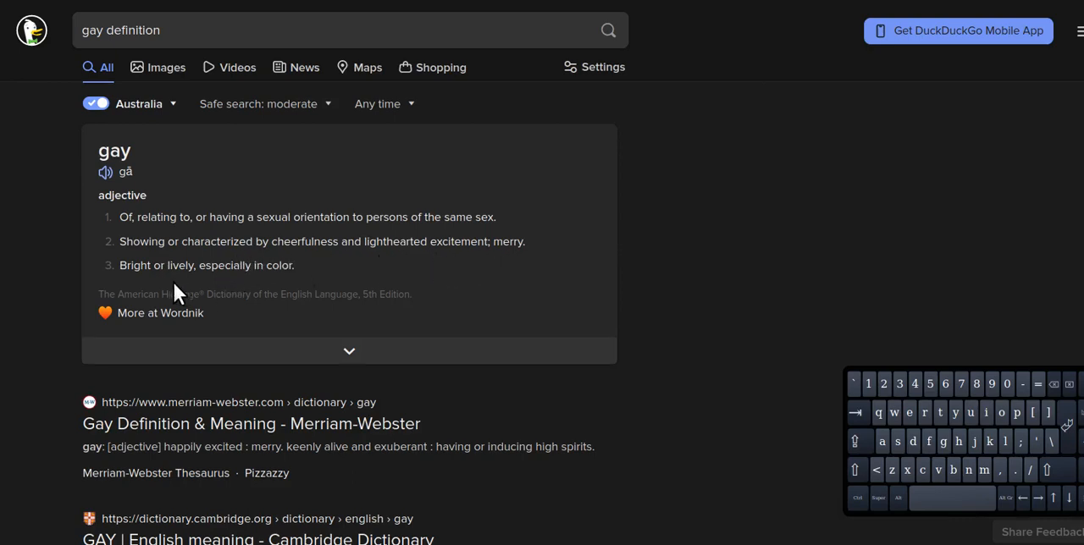
{"action": "mouse_move", "coordinate": [463, 261]}
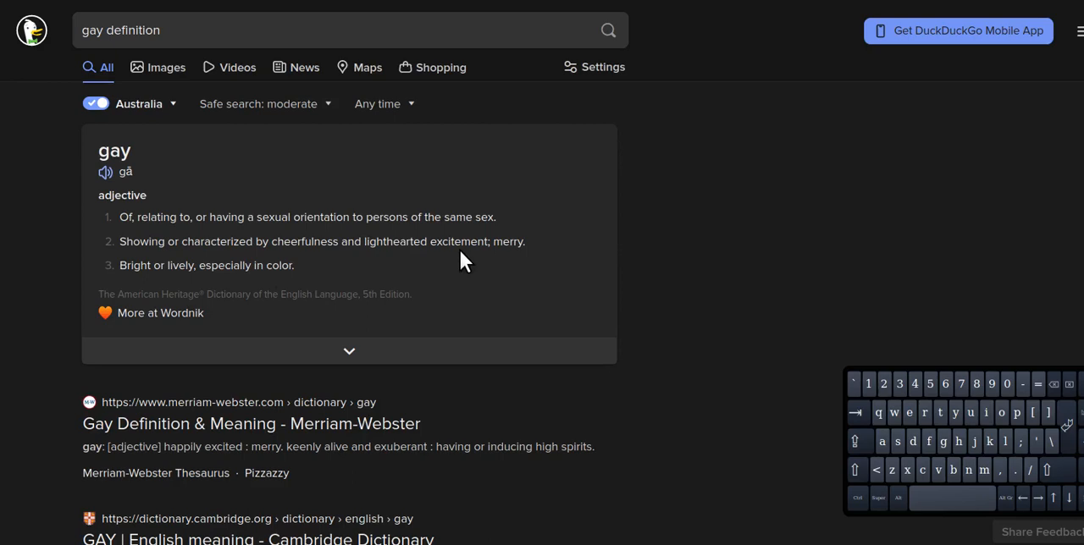
{"action": "mouse_move", "coordinate": [428, 260]}
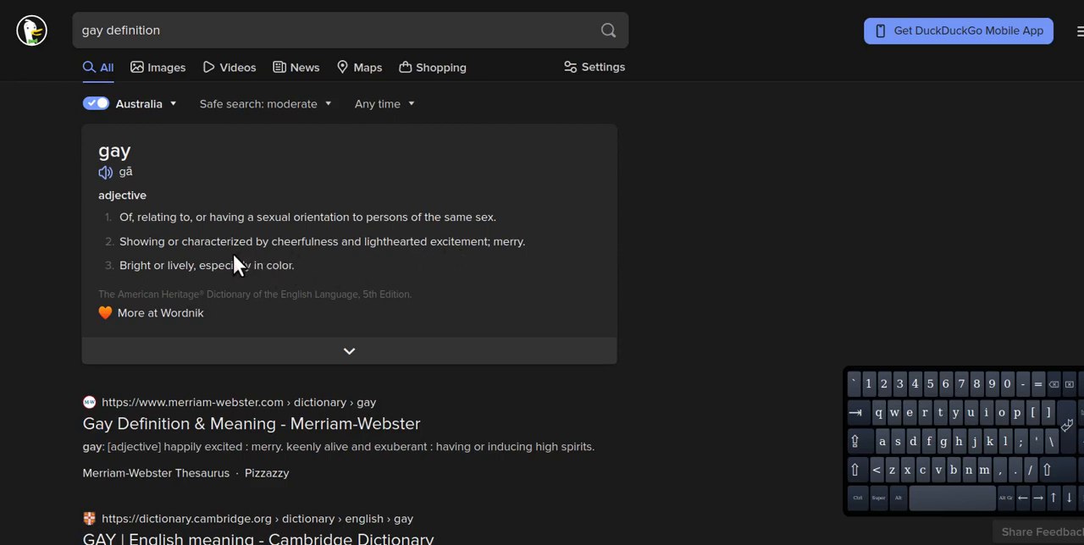
{"action": "mouse_move", "coordinate": [729, 79]}
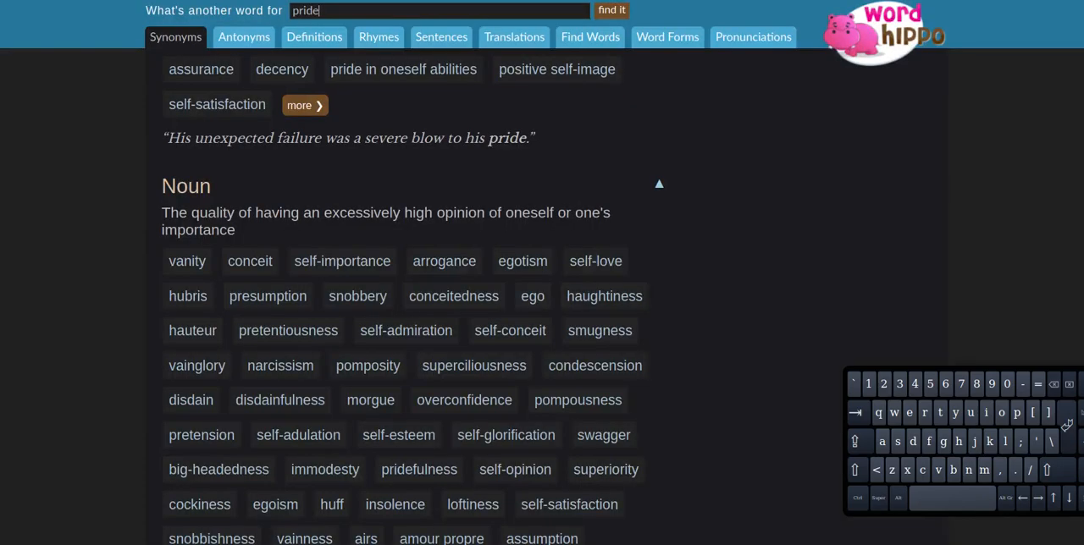
{"action": "mouse_move", "coordinate": [811, 137]}
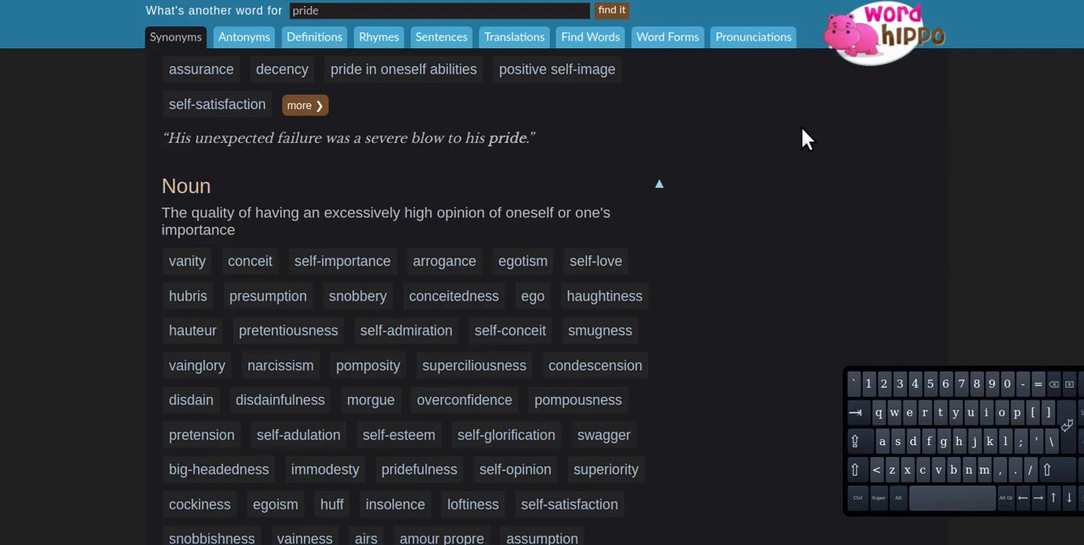
{"action": "mouse_move", "coordinate": [813, 201]}
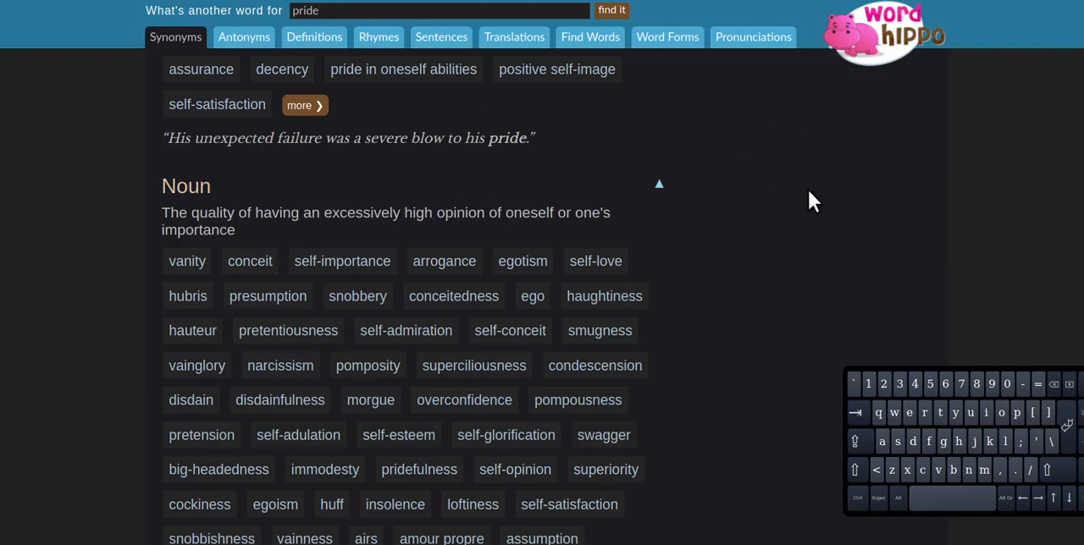
{"action": "left_click", "coordinate": [439, 10]}
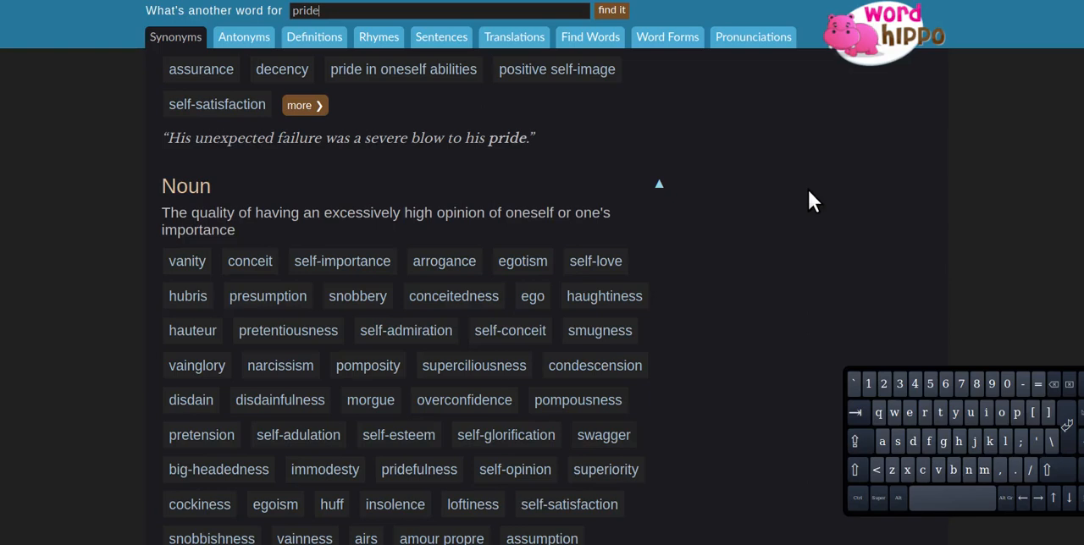
{"action": "mouse_move", "coordinate": [787, 201]}
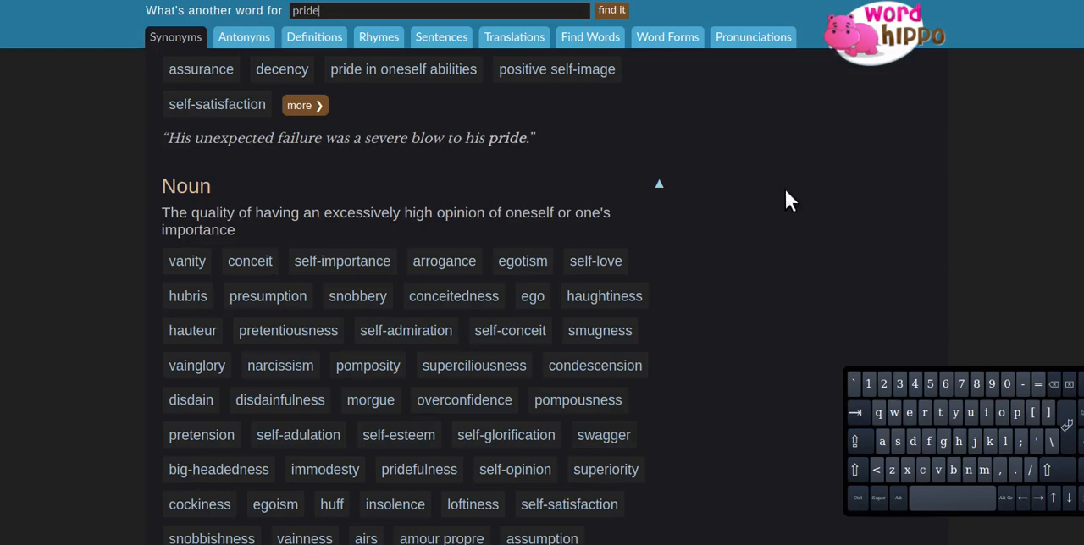
{"action": "mouse_move", "coordinate": [256, 166]}
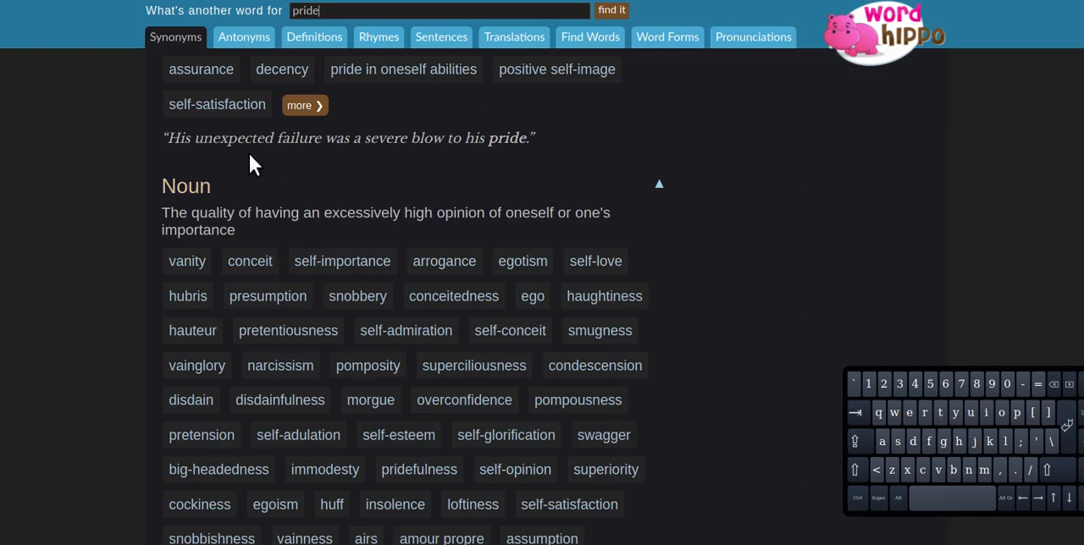
{"action": "mouse_move", "coordinate": [305, 191]}
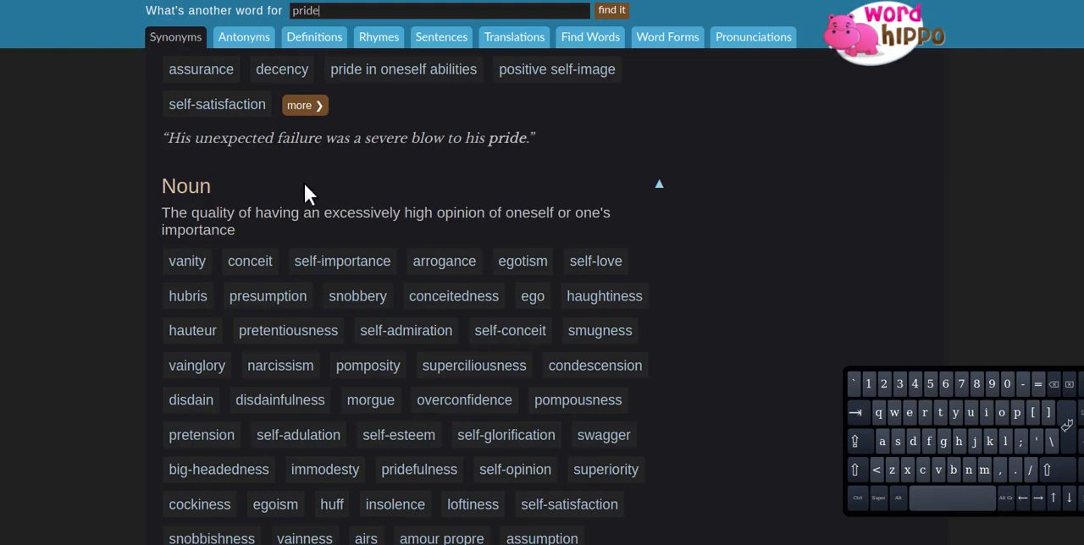
{"action": "mouse_move", "coordinate": [407, 241]}
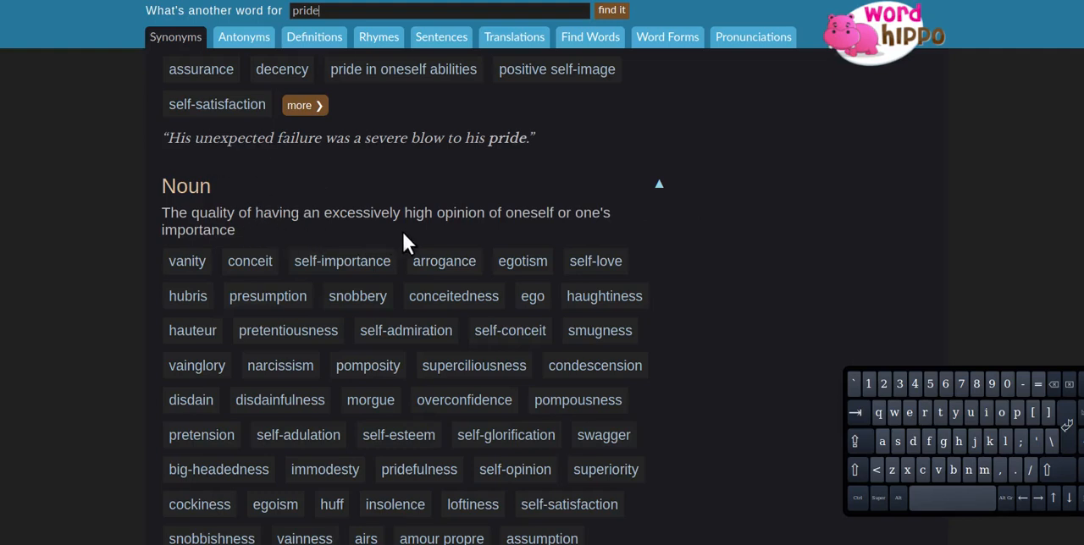
{"action": "mouse_move", "coordinate": [631, 239]}
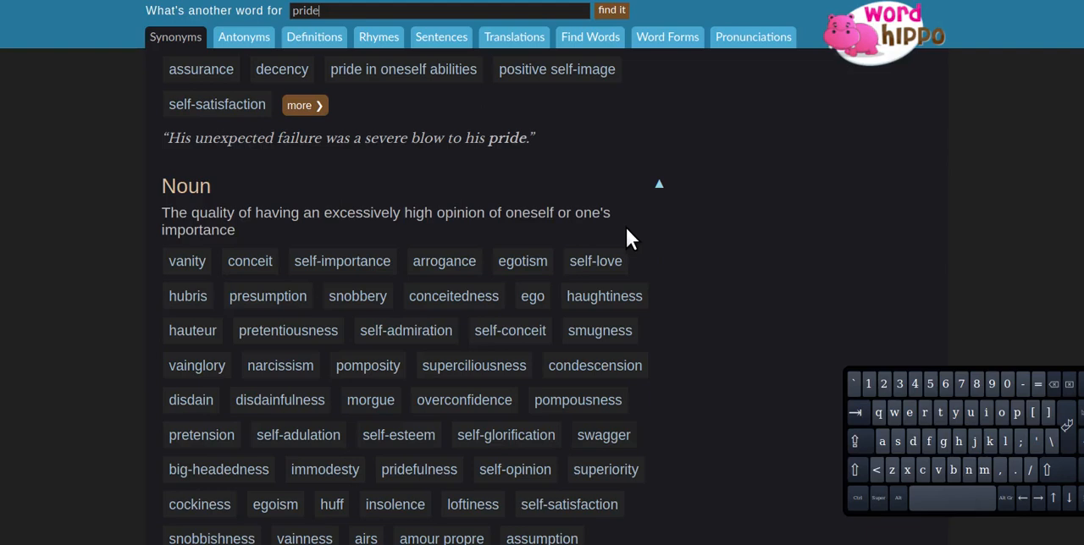
{"action": "mouse_move", "coordinate": [927, 178]}
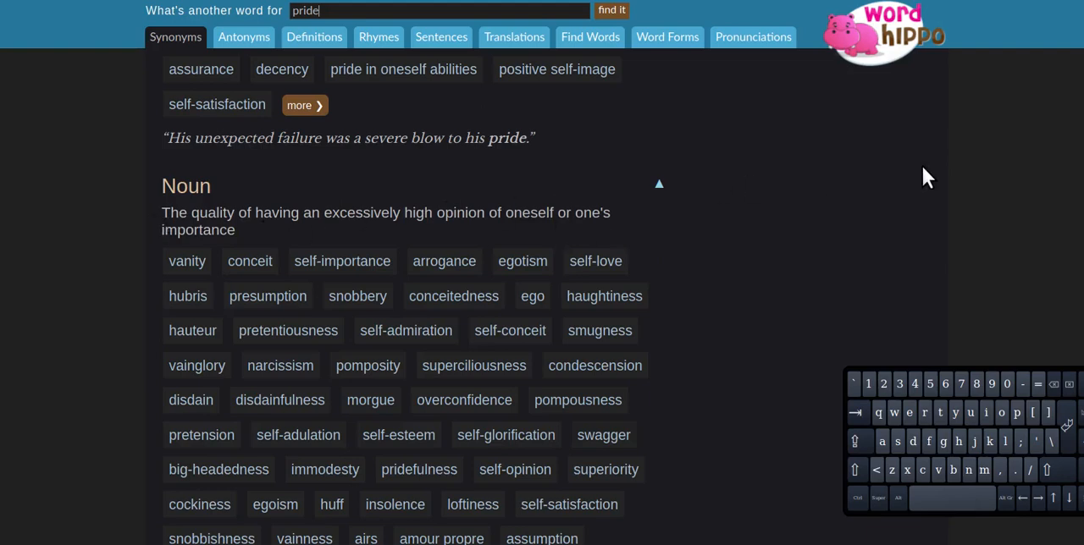
{"action": "mouse_move", "coordinate": [955, 172]}
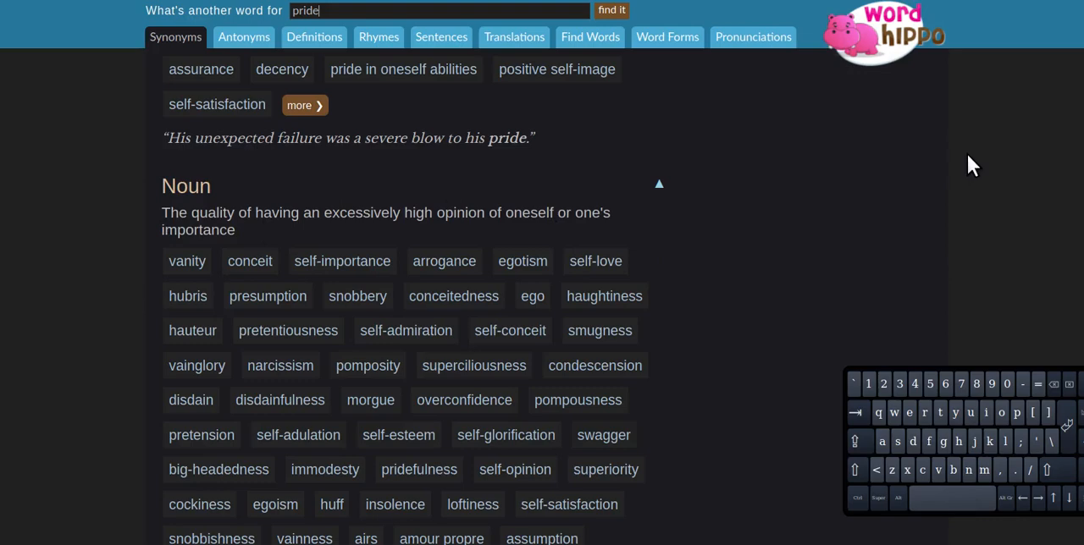
{"action": "scroll", "scroll_direction": "up", "scroll_amount": 3}
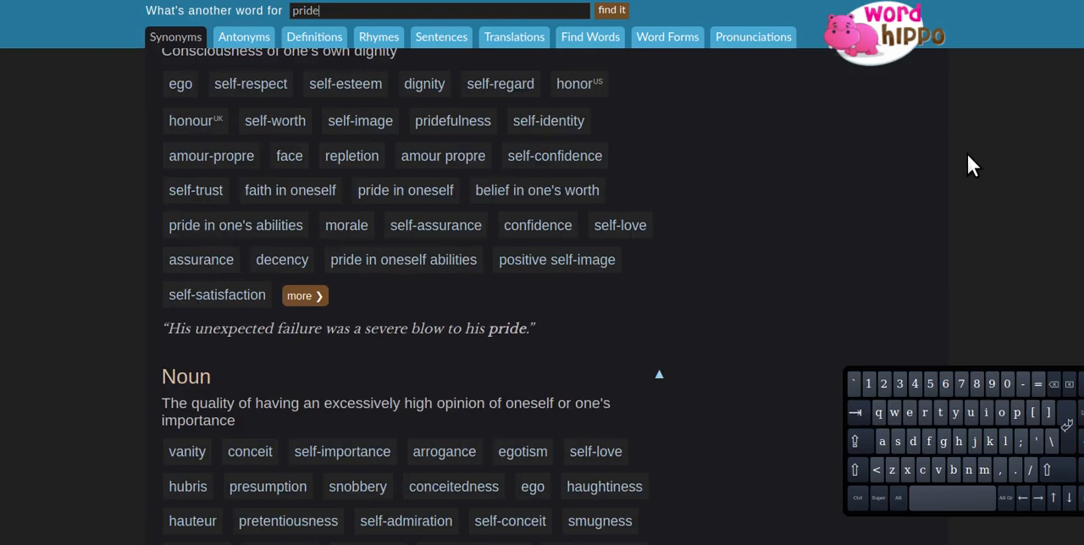
{"action": "mouse_move", "coordinate": [1031, 158]}
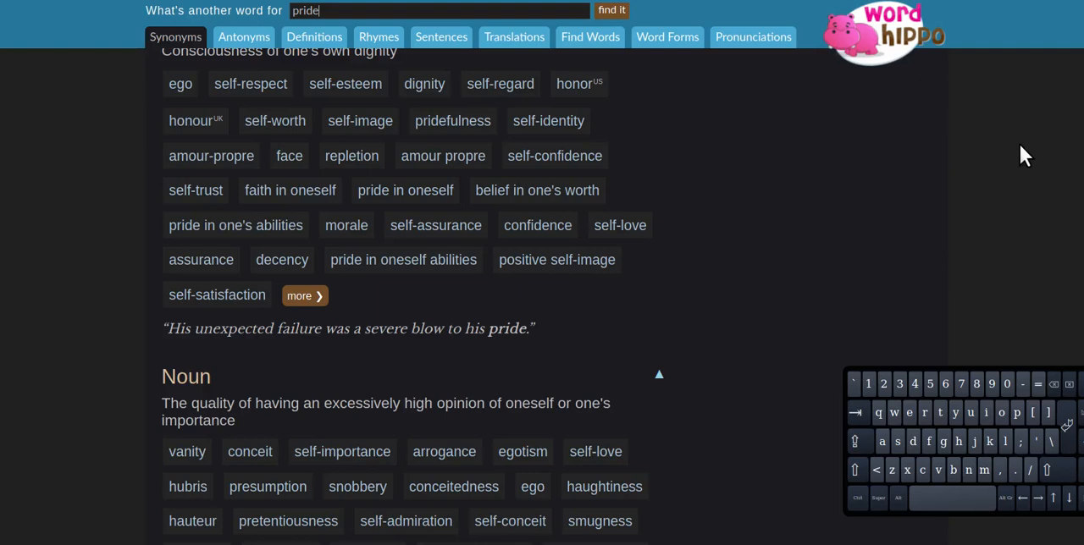
{"action": "mouse_move", "coordinate": [1038, 150]}
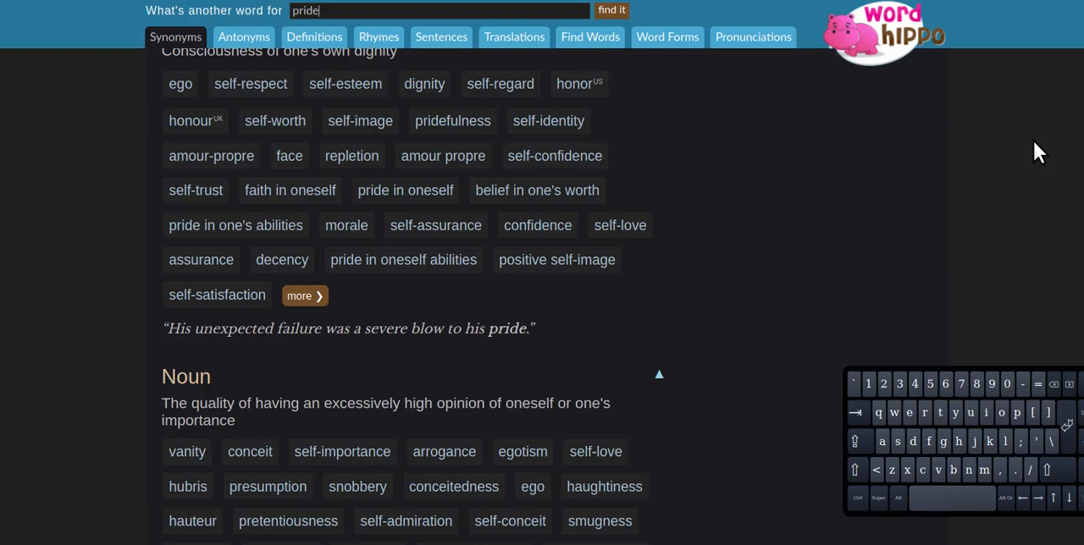
{"action": "mouse_move", "coordinate": [974, 151]}
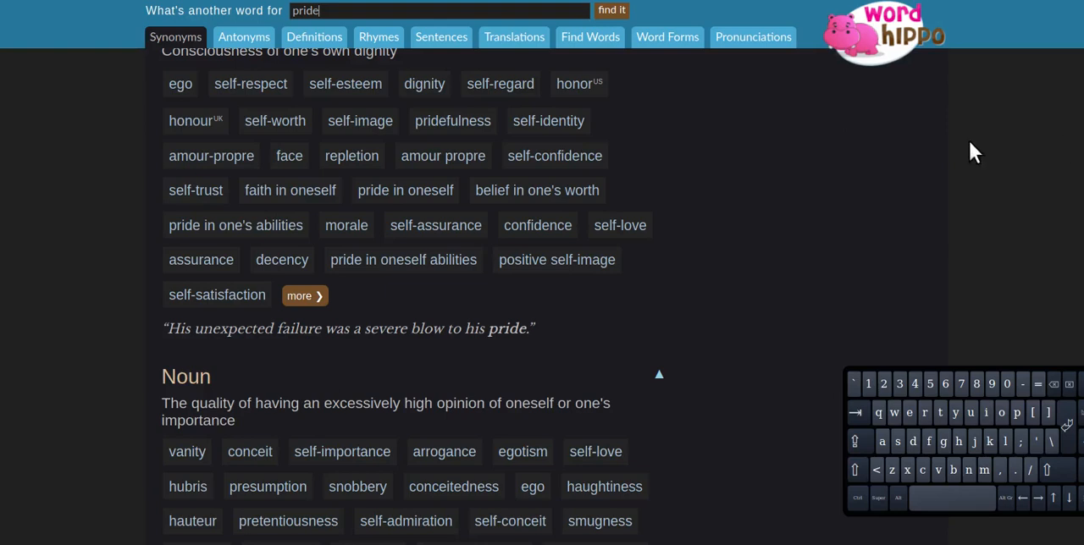
{"action": "mouse_move", "coordinate": [1031, 162]}
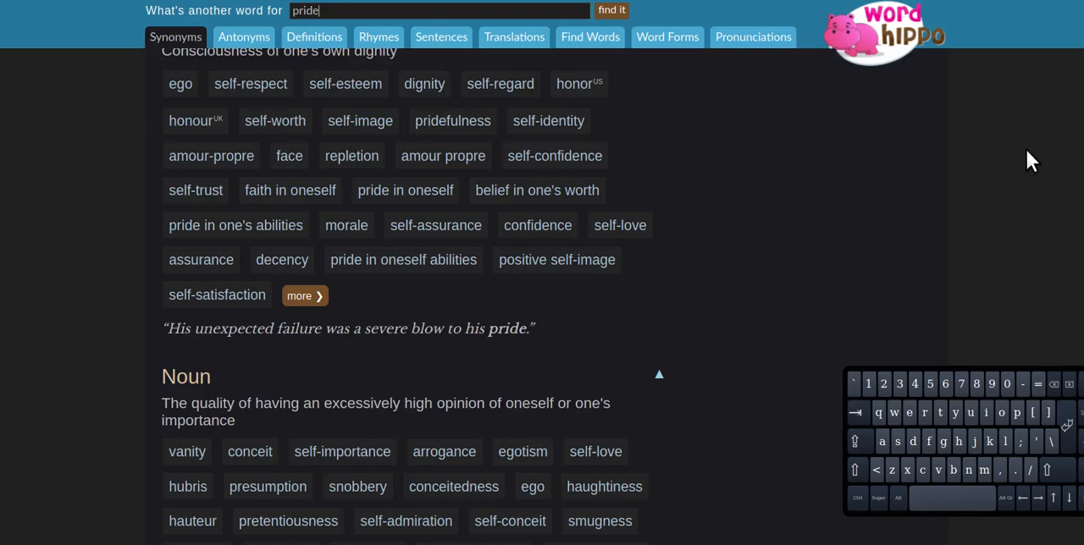
{"action": "mouse_move", "coordinate": [1024, 180]}
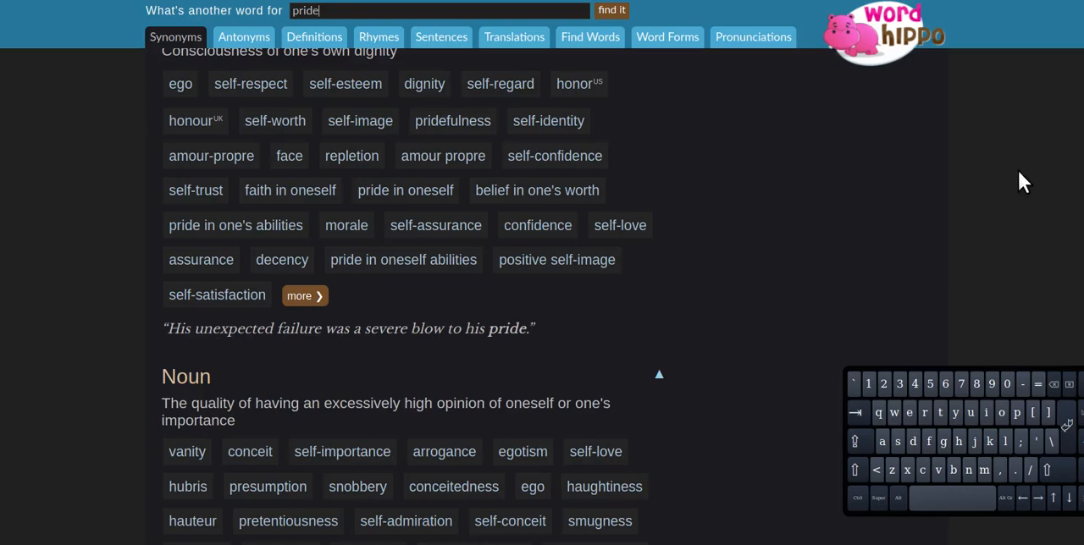
{"action": "scroll", "scroll_direction": "up", "scroll_amount": 3}
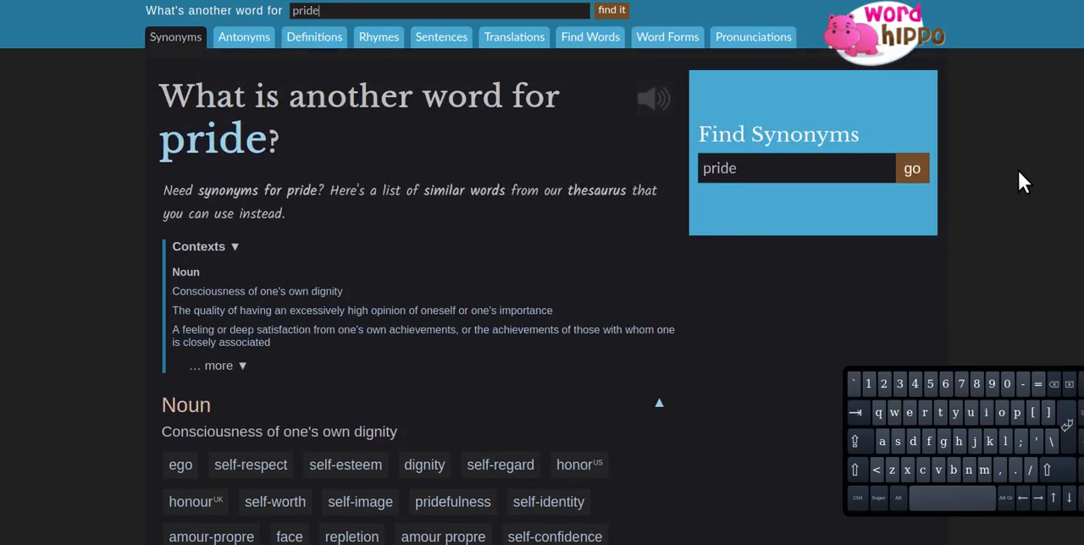
{"action": "scroll", "scroll_direction": "down", "scroll_amount": 3}
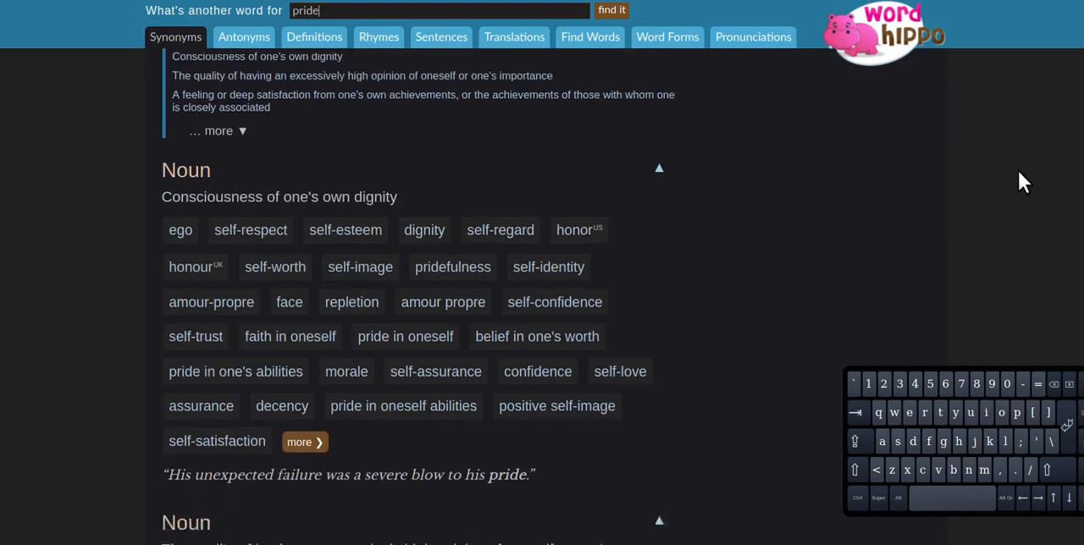
{"action": "scroll", "scroll_direction": "down", "scroll_amount": 3}
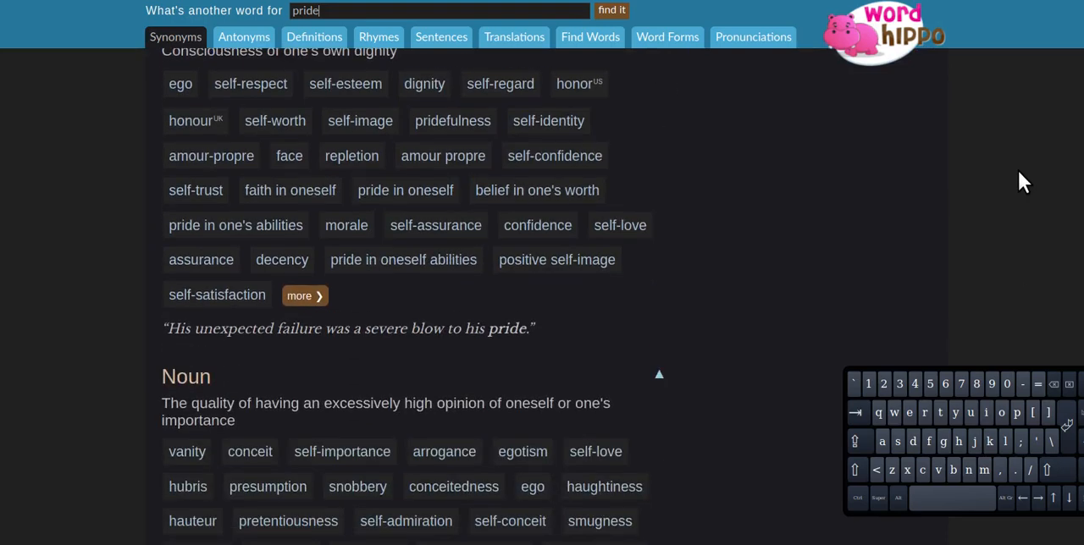
{"action": "mouse_move", "coordinate": [1039, 177]}
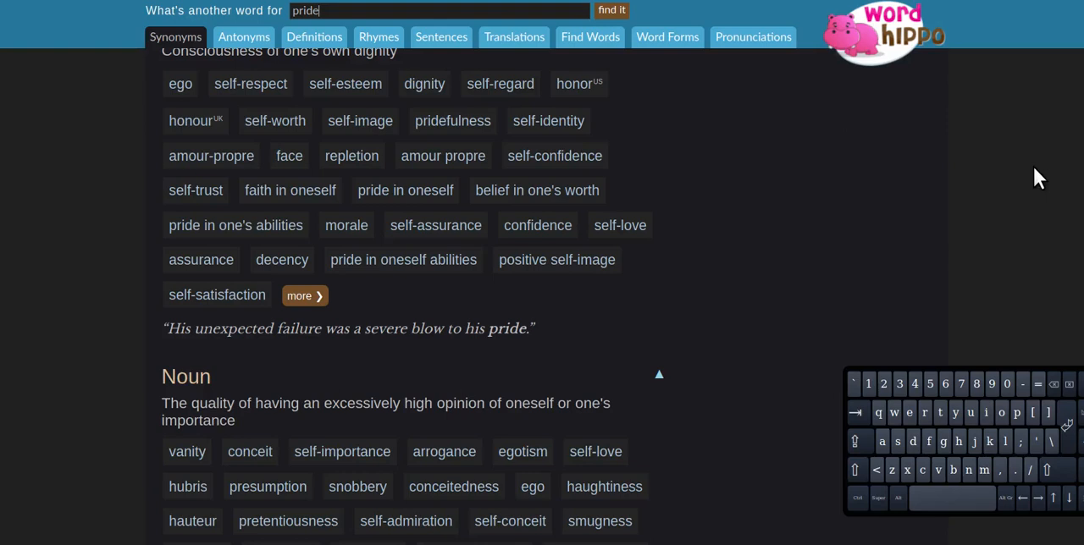
{"action": "mouse_move", "coordinate": [1027, 185]}
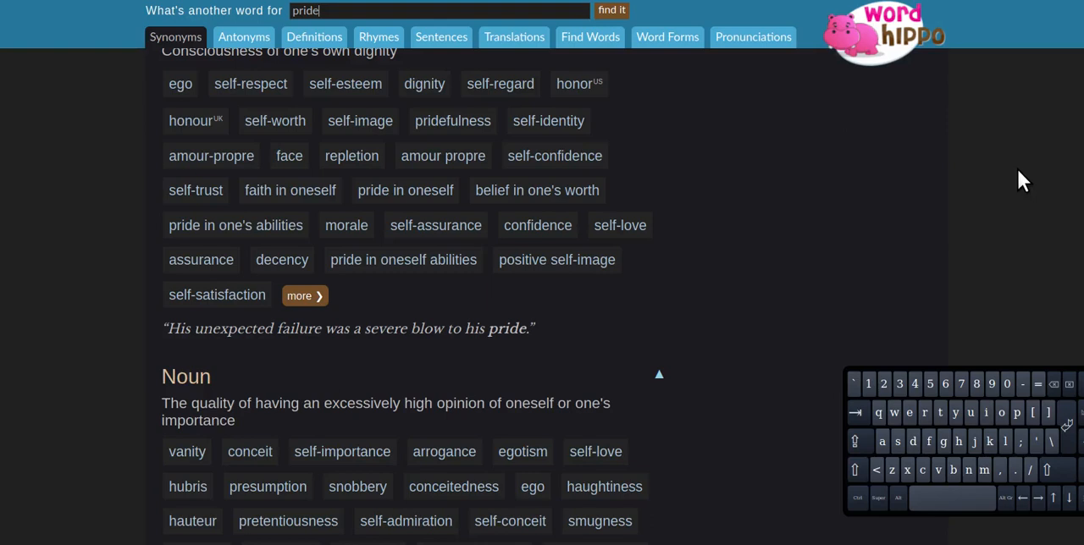
{"action": "mouse_move", "coordinate": [1050, 197]}
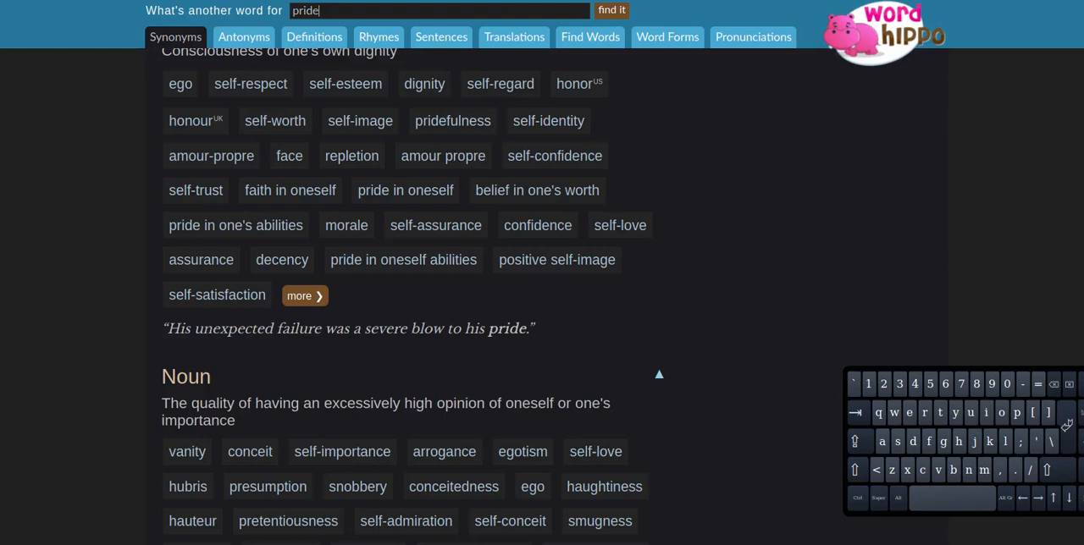
{"action": "mouse_move", "coordinate": [1062, 185]}
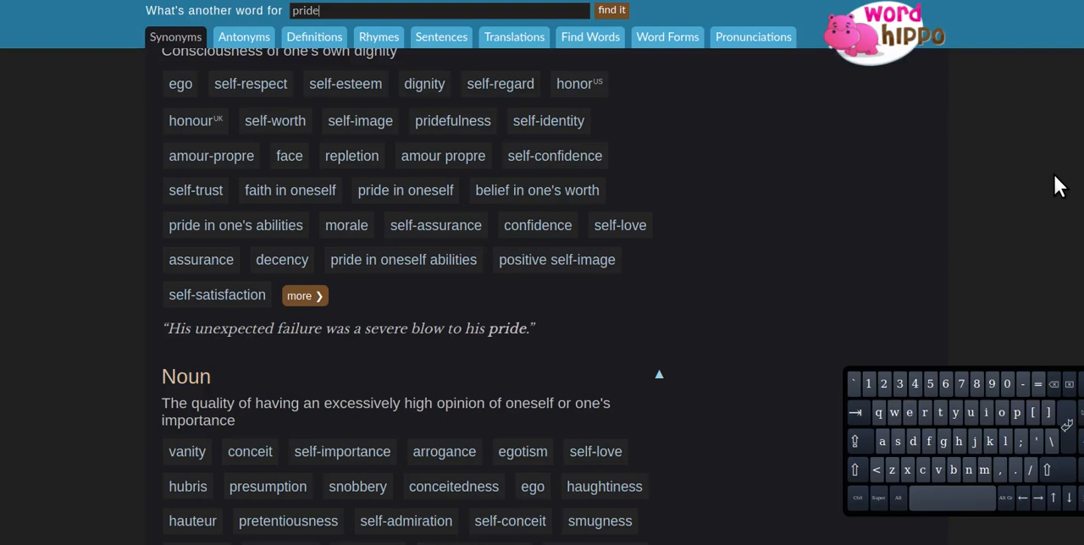
{"action": "mouse_move", "coordinate": [1028, 213]}
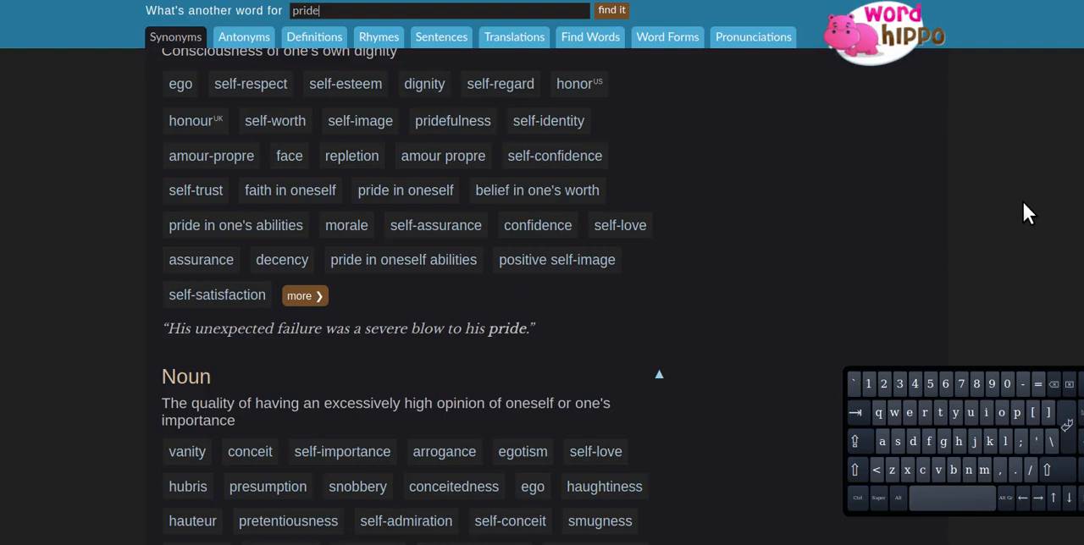
{"action": "mouse_move", "coordinate": [1021, 239]}
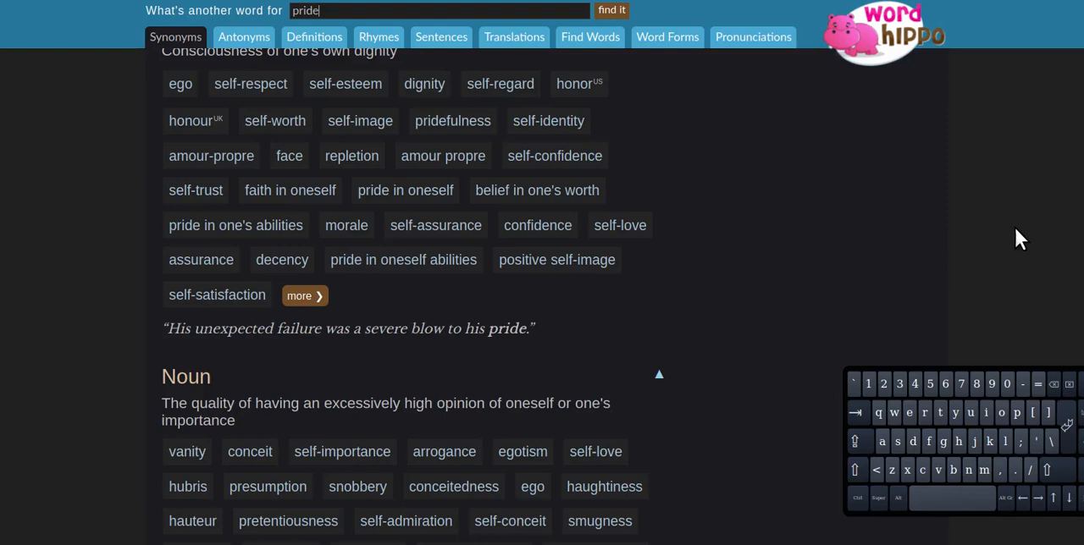
{"action": "mouse_move", "coordinate": [1017, 240]}
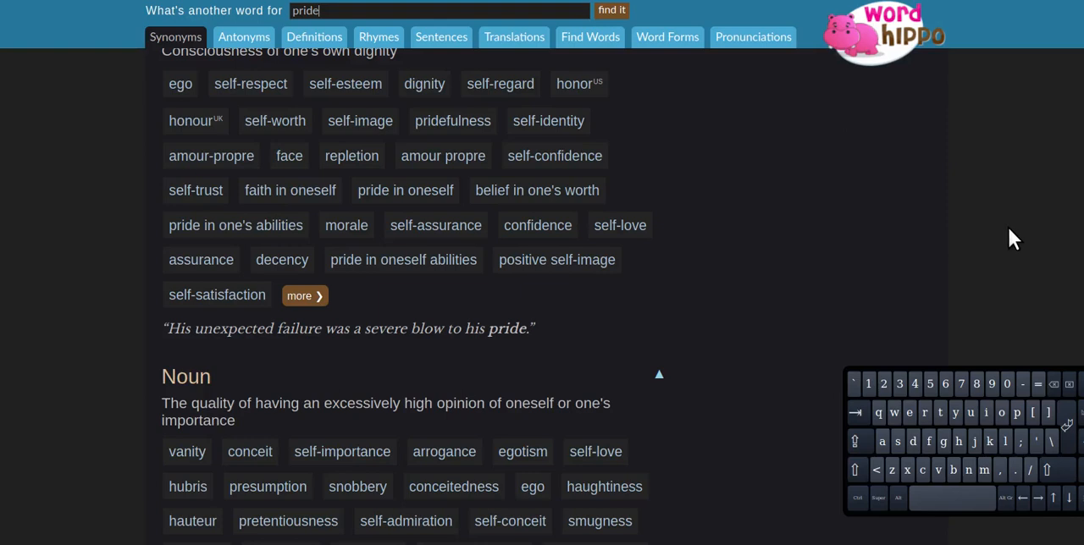
{"action": "mouse_move", "coordinate": [1007, 244]}
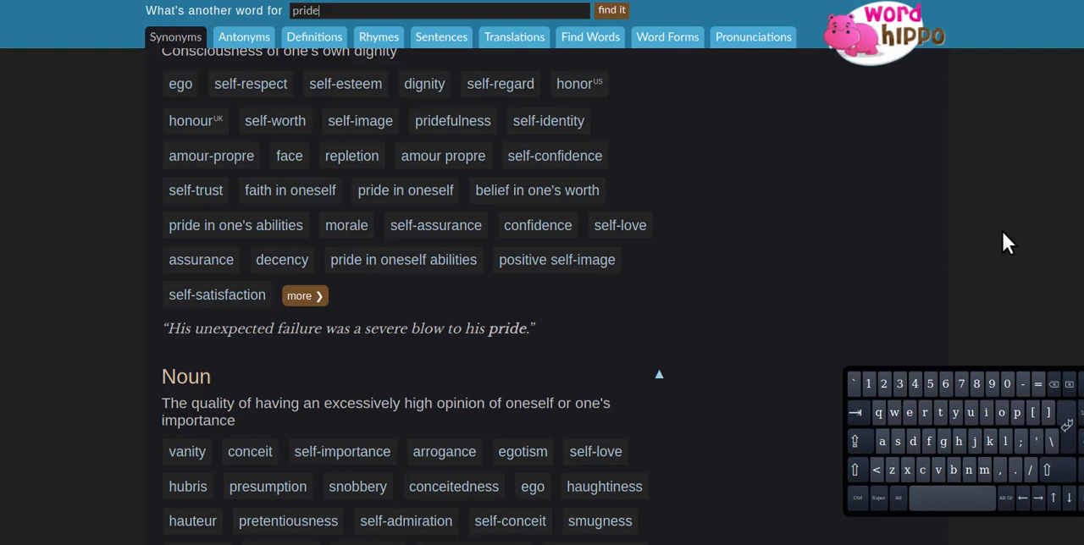
{"action": "mouse_move", "coordinate": [991, 245]}
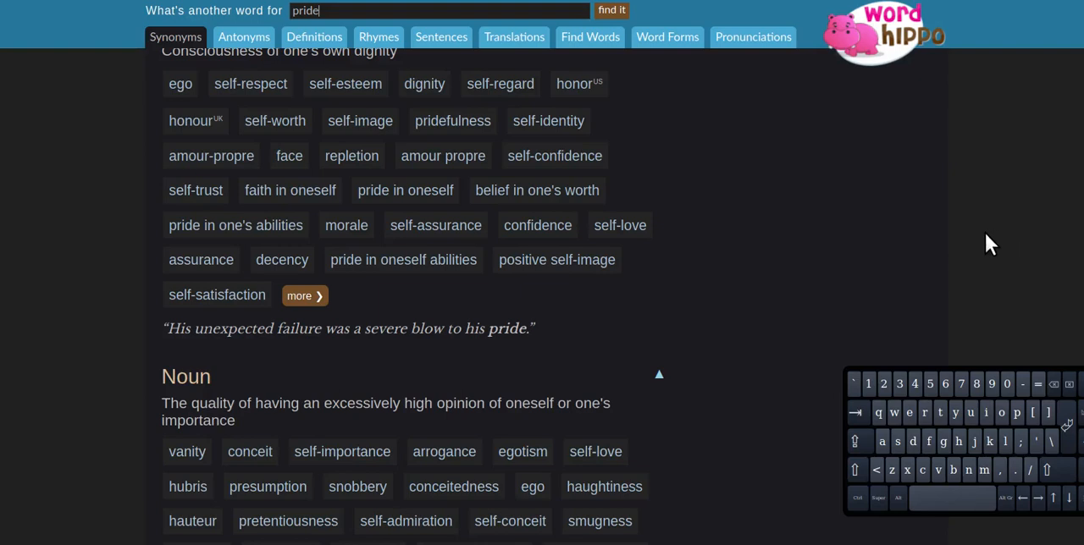
{"action": "mouse_move", "coordinate": [978, 246]}
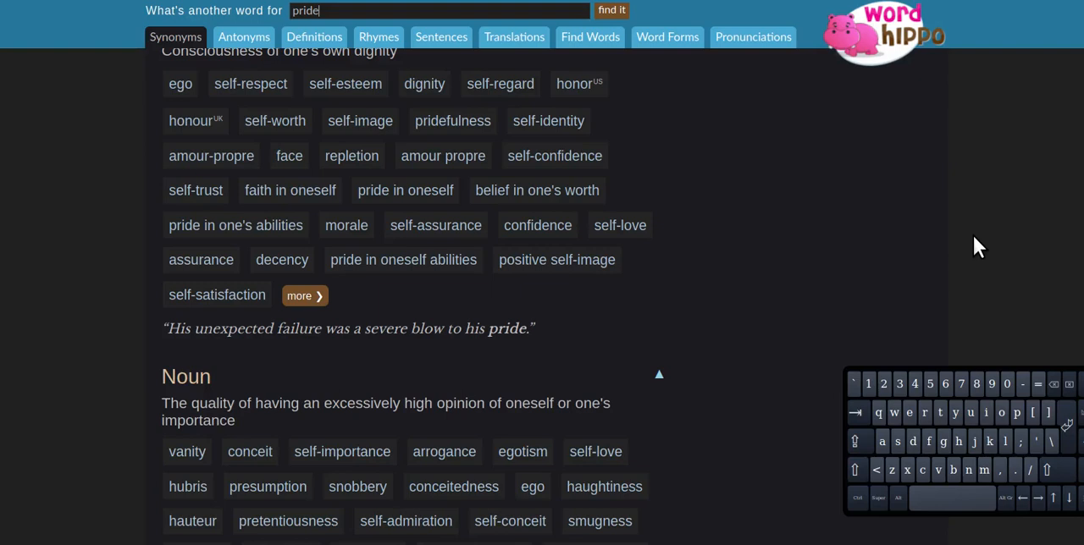
{"action": "mouse_move", "coordinate": [921, 236]}
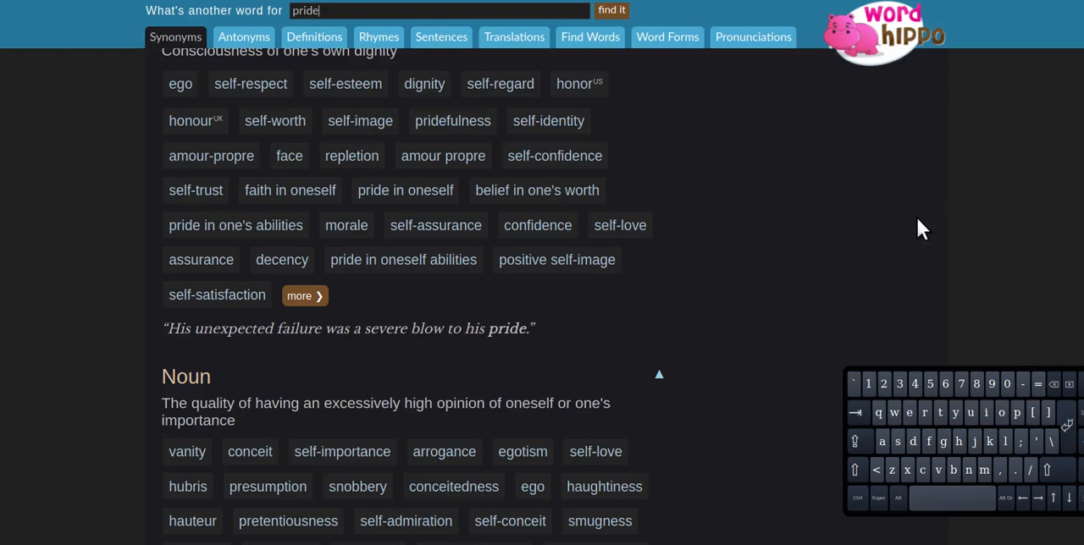
{"action": "mouse_move", "coordinate": [907, 260]}
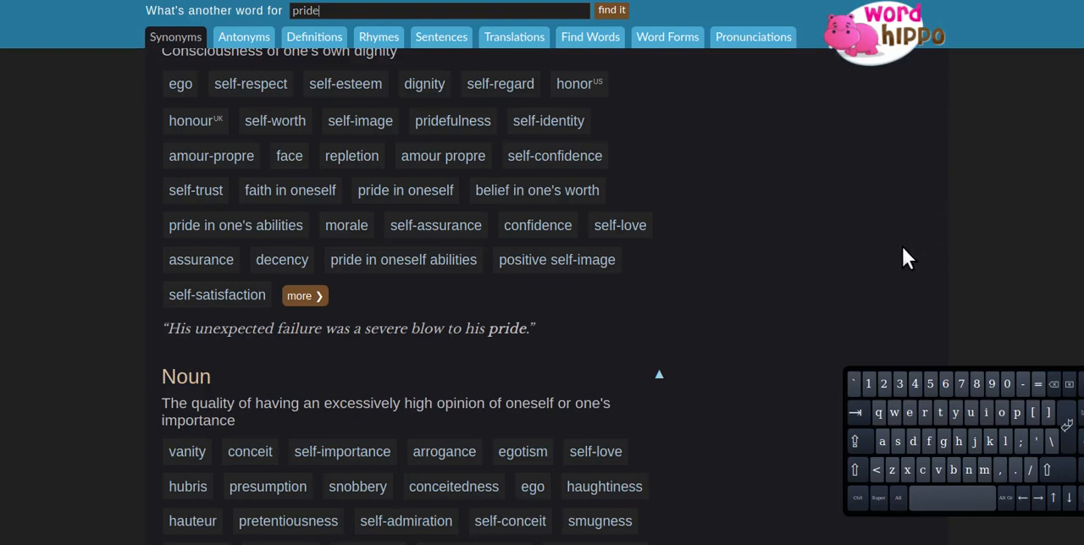